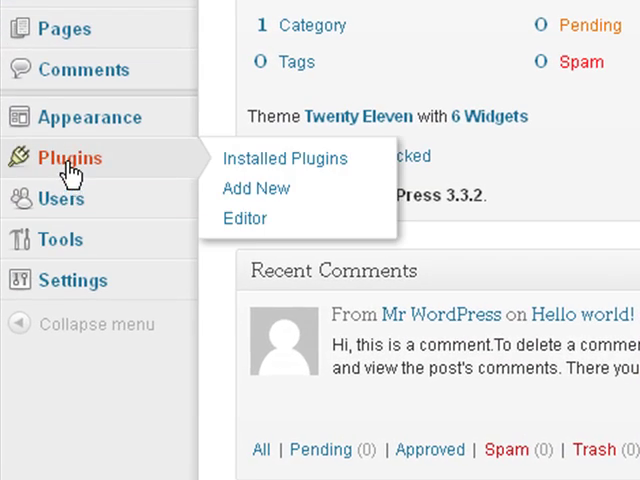
mouse_move(256, 188)
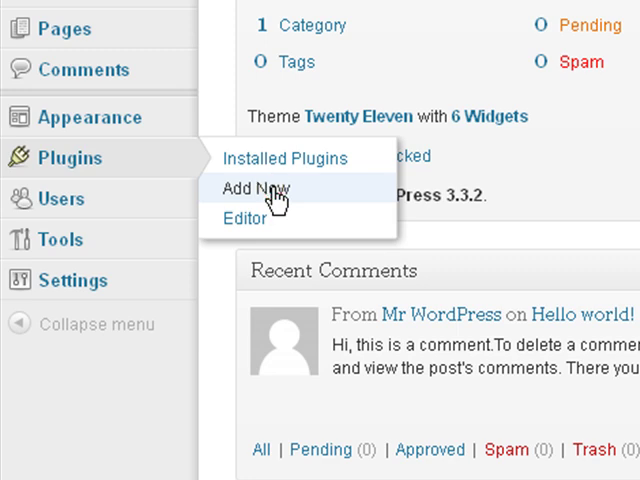
- On the Add New plugins page, enter 'google calendar events' as the search term
click(254, 189)
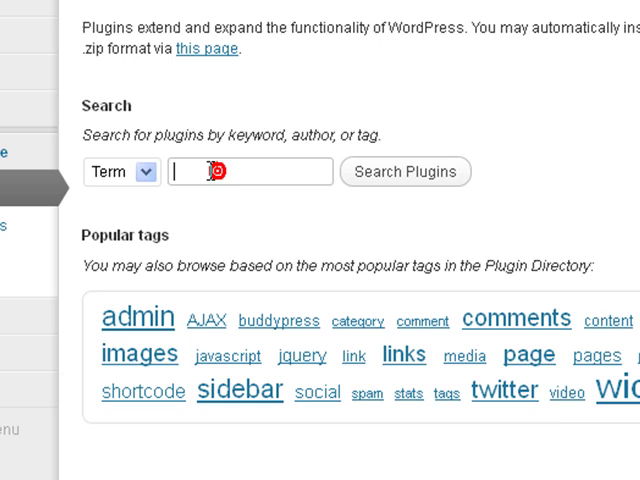
text(google calendar events)
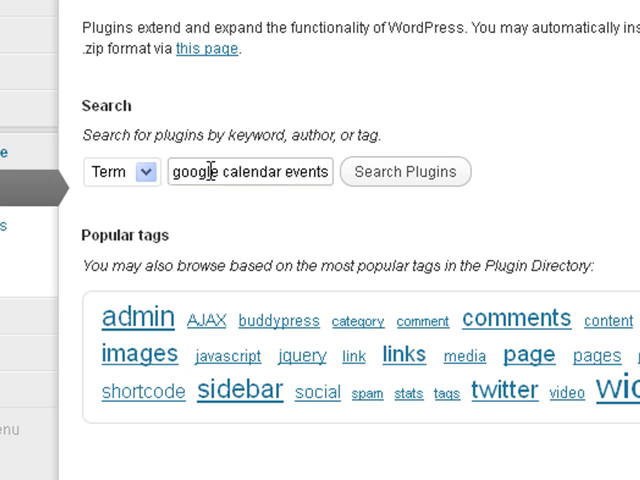
mouse_move(517, 170)
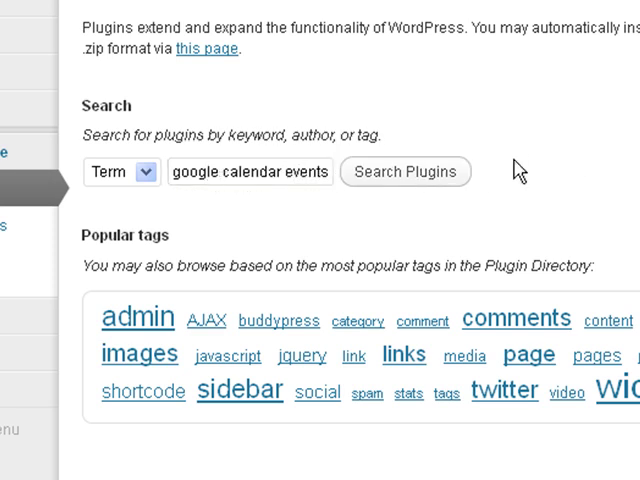
- Search, install and activate the Google Calendar Events 0.7.2 plugin
click(405, 171)
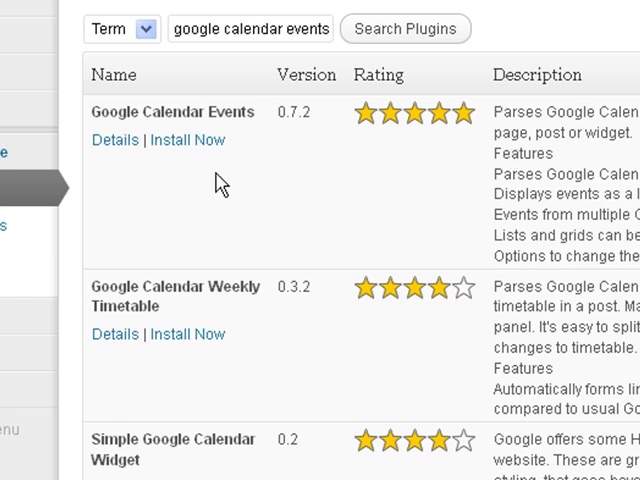
mouse_move(210, 180)
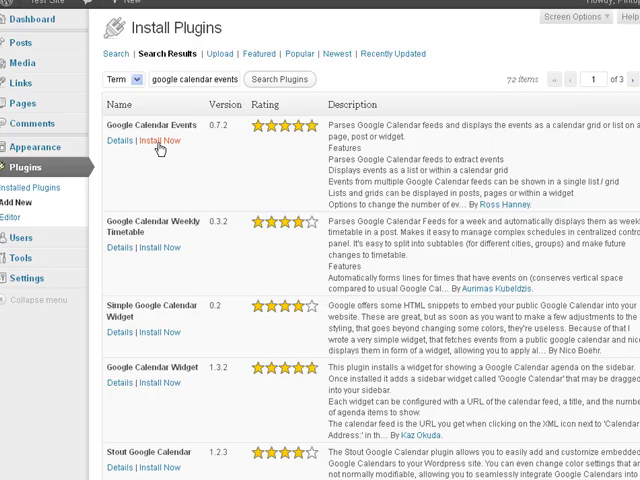
click(159, 140)
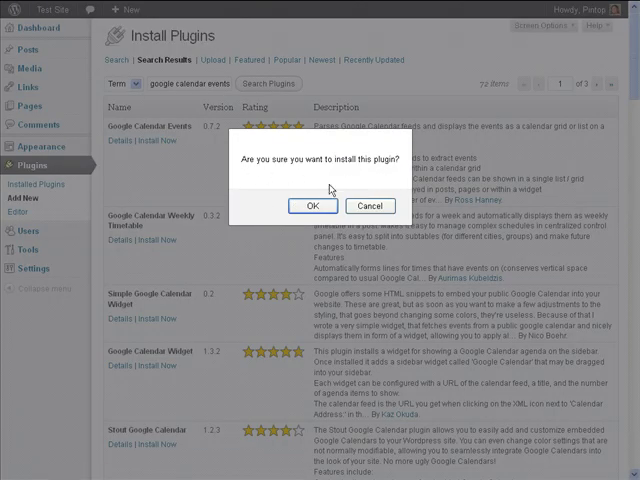
click(312, 205)
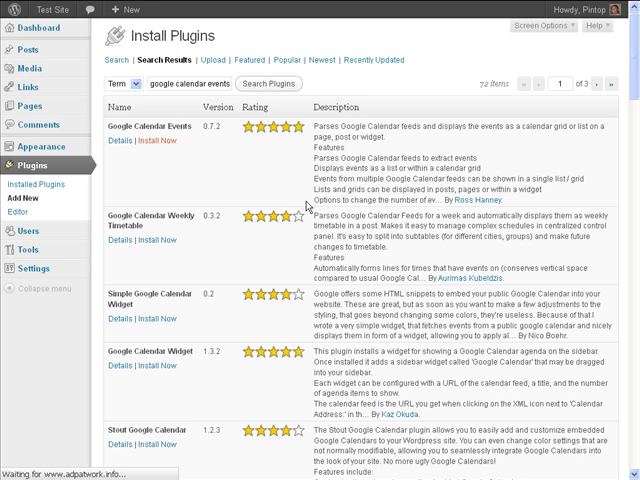
click(159, 145)
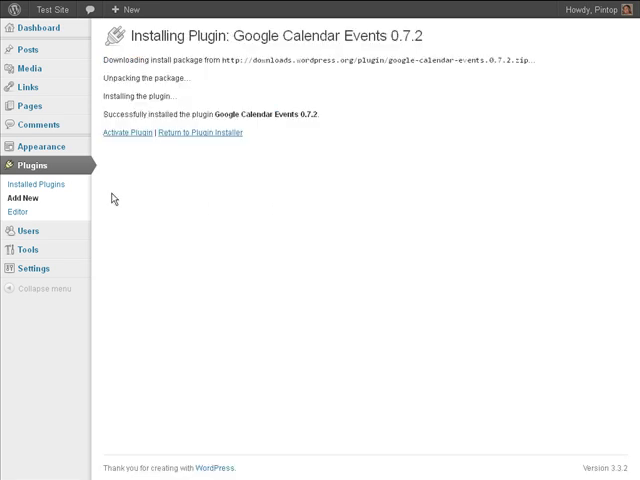
mouse_move(145, 95)
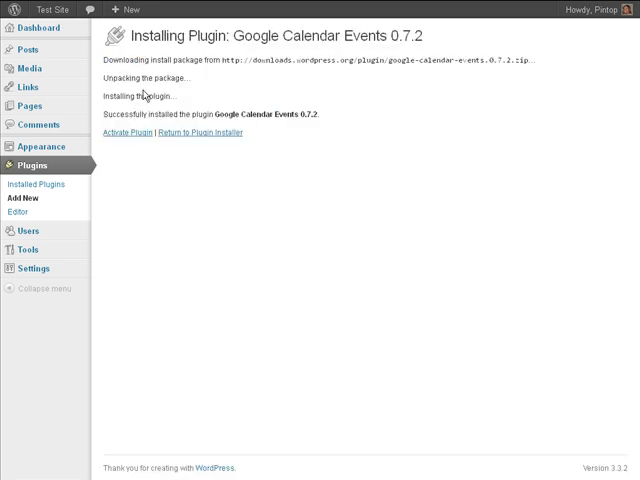
mouse_move(113, 133)
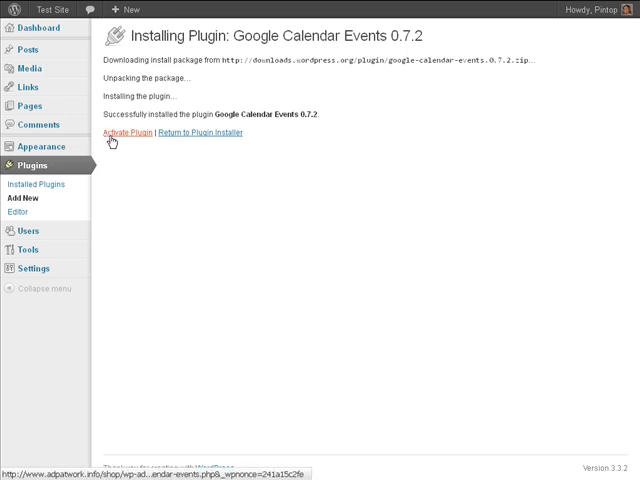
click(133, 132)
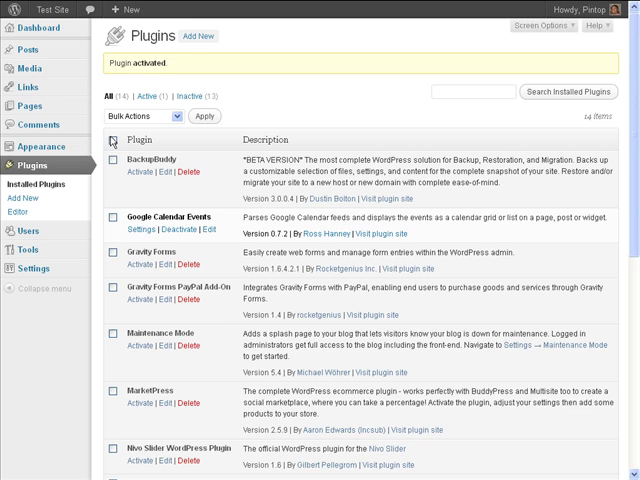
mouse_move(117, 227)
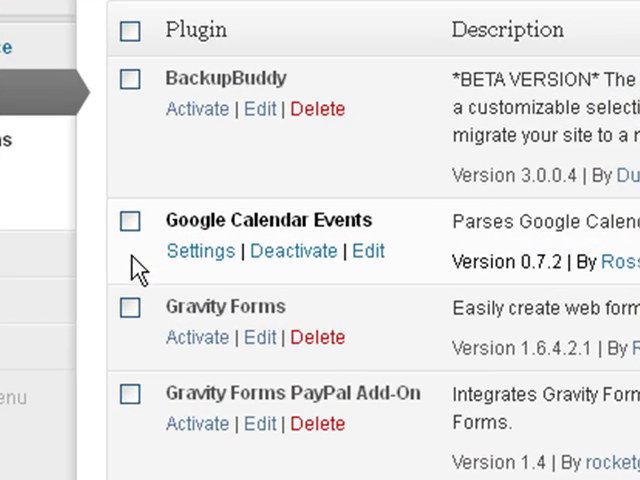
mouse_move(170, 240)
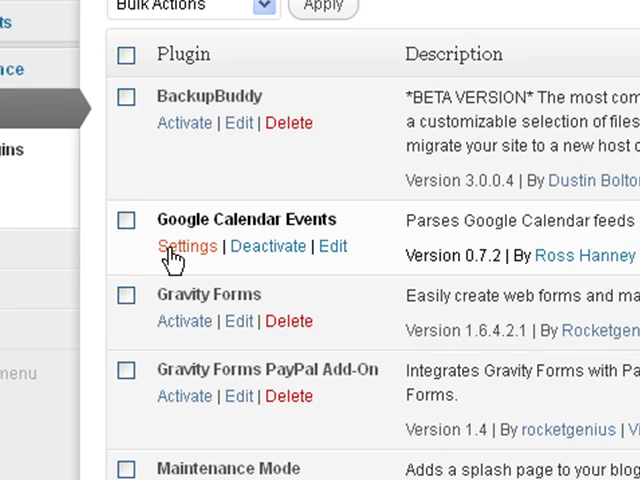
- Open the Settings link for Google Calendar Events in the Installed Plugins list
click(187, 246)
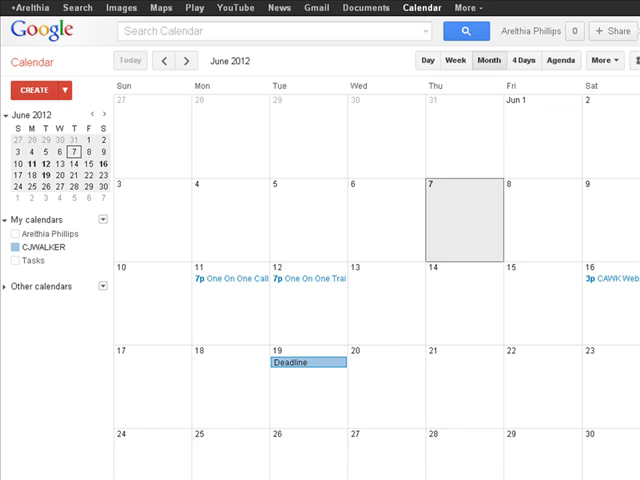
mouse_move(48, 255)
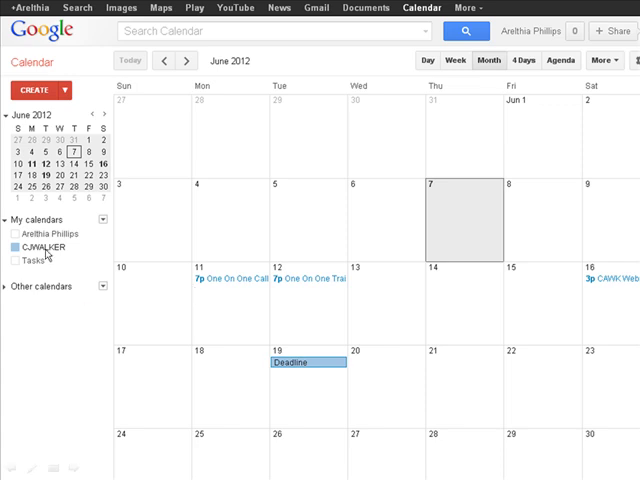
mouse_move(70, 253)
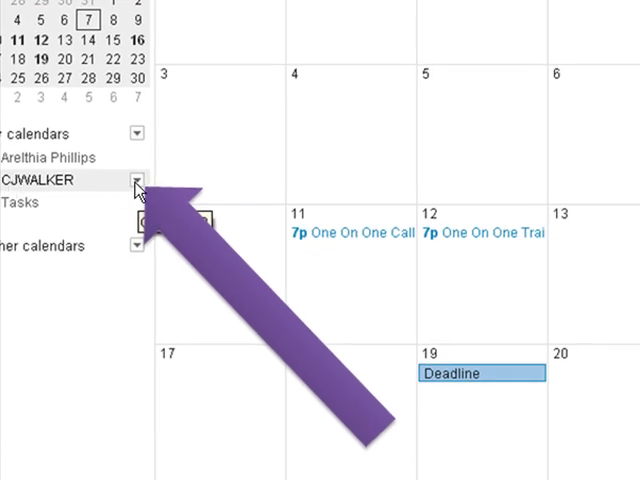
- Open the CJWALKER calendar's dropdown under My calendars to reach Share this Calendar
click(171, 207)
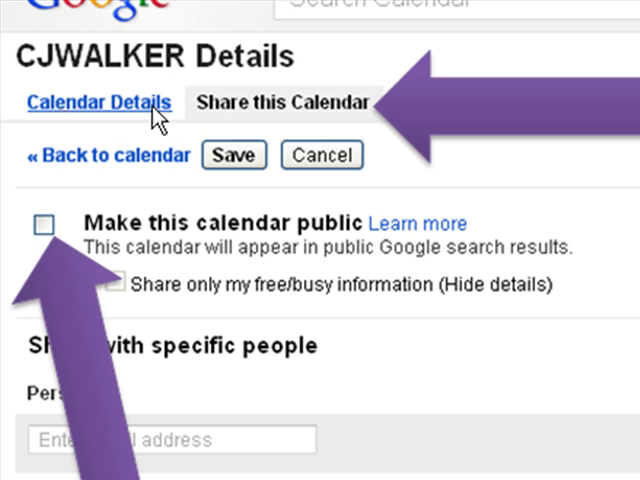
mouse_move(283, 115)
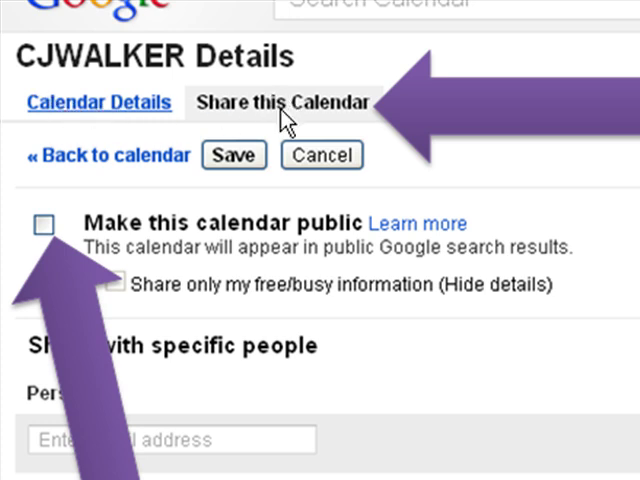
mouse_move(395, 125)
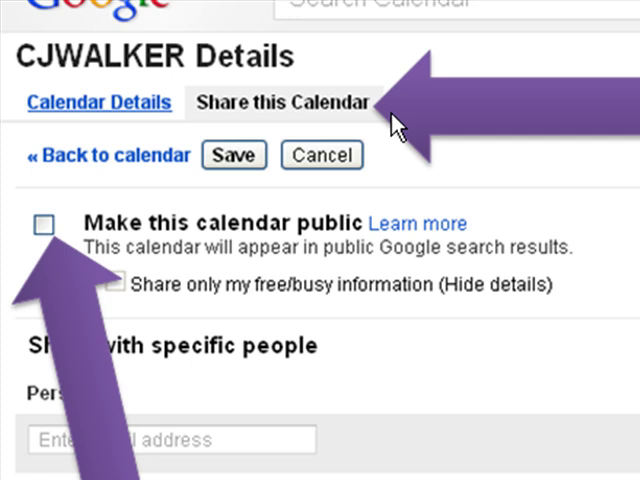
mouse_move(92, 267)
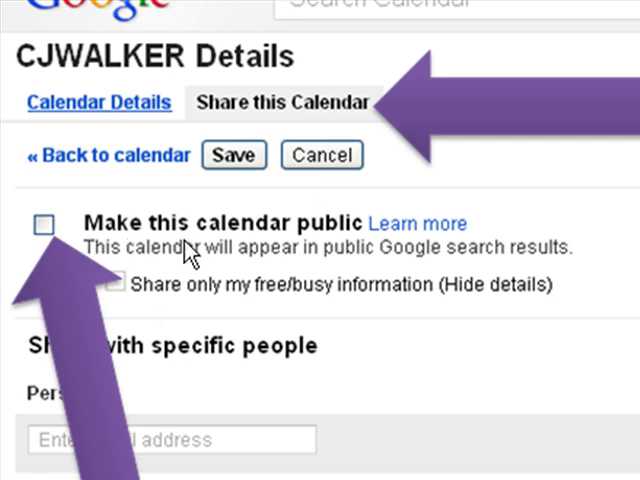
mouse_move(110, 240)
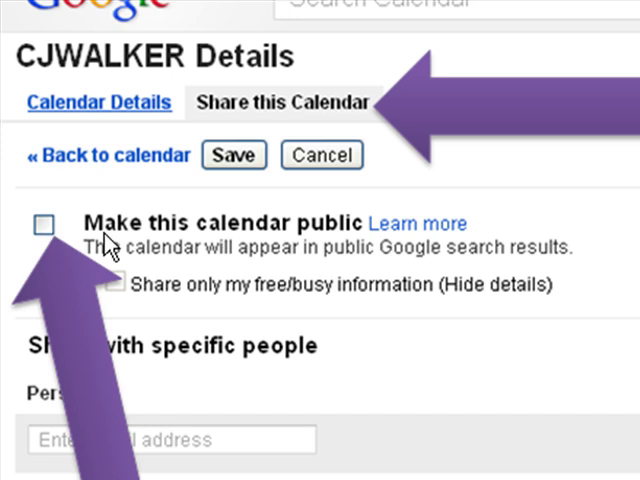
- Tick 'Make this calendar public' for the CJWALKER calendar
click(44, 223)
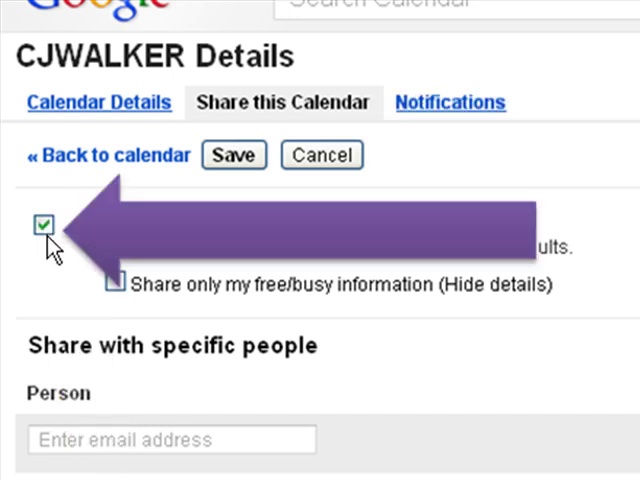
mouse_move(186, 312)
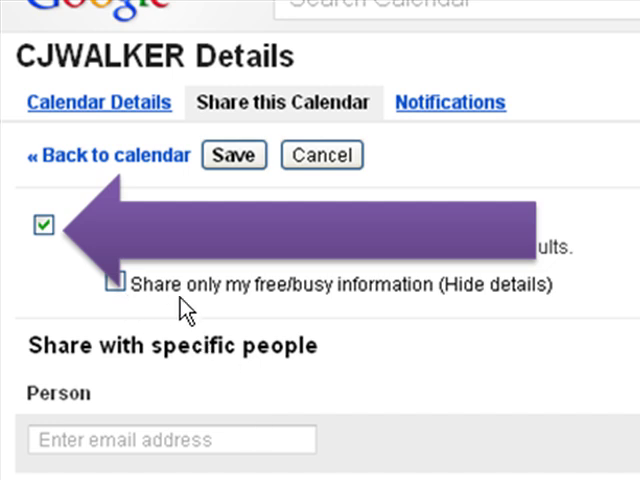
mouse_move(297, 308)
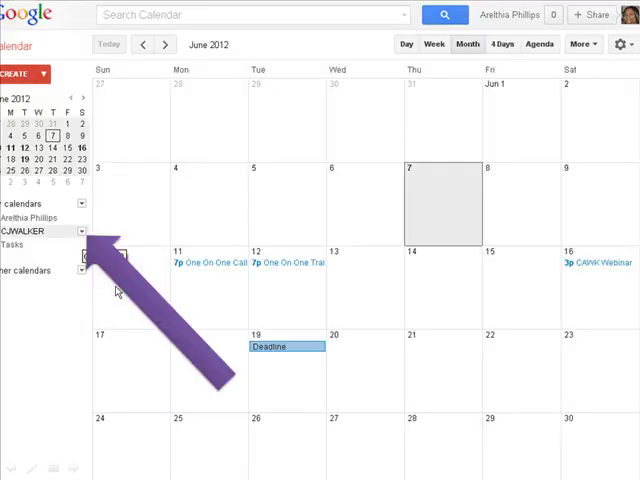
mouse_move(348, 313)
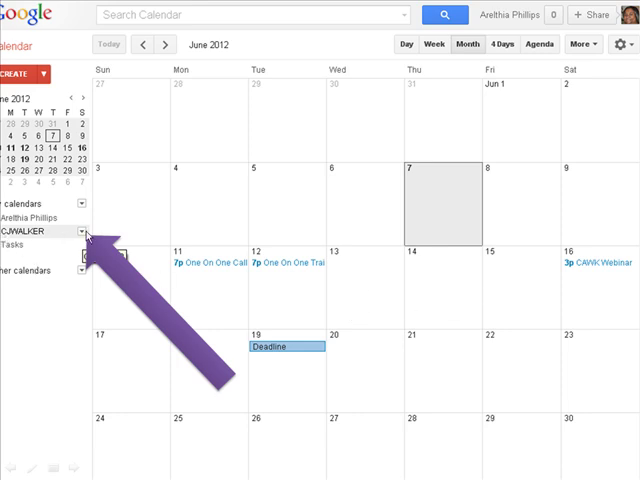
- Choose Calendar settings from the CJWALKER calendar's dropdown in My Calendars
scroll(down, 3)
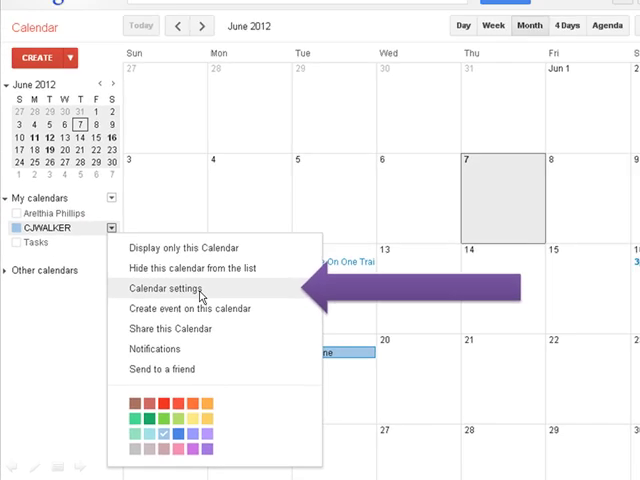
click(172, 288)
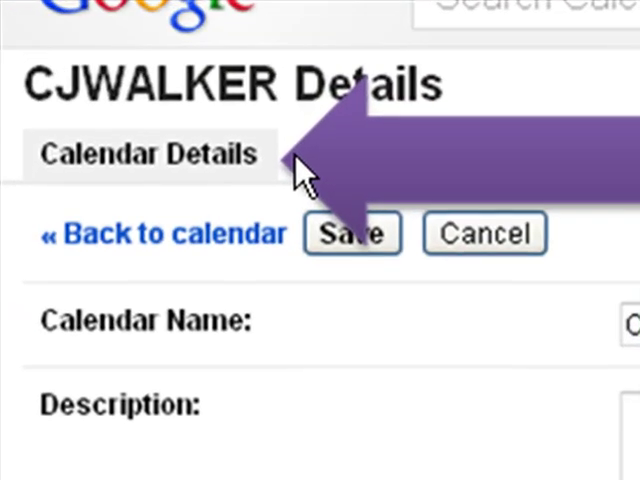
- Show the CJWALKER calendar's XML feed address under Calendar Address
scroll(down, 3)
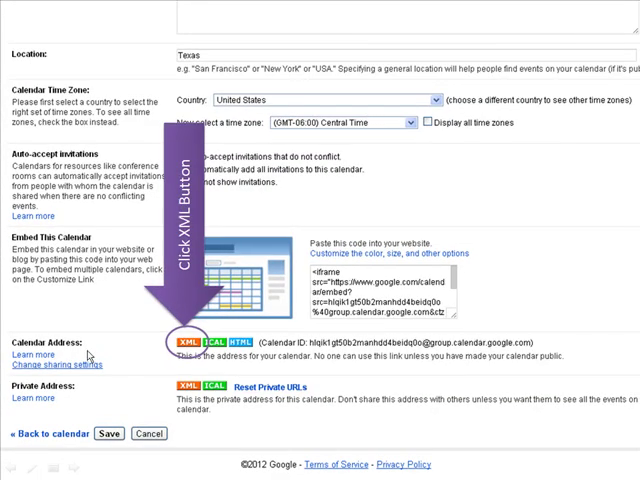
scroll(down, 3)
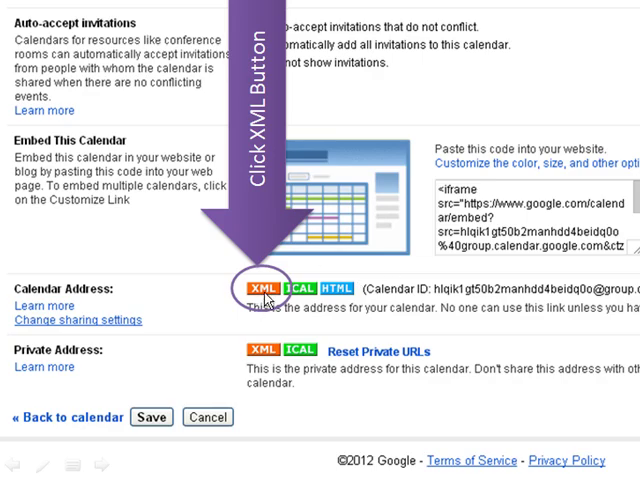
scroll(up, 3)
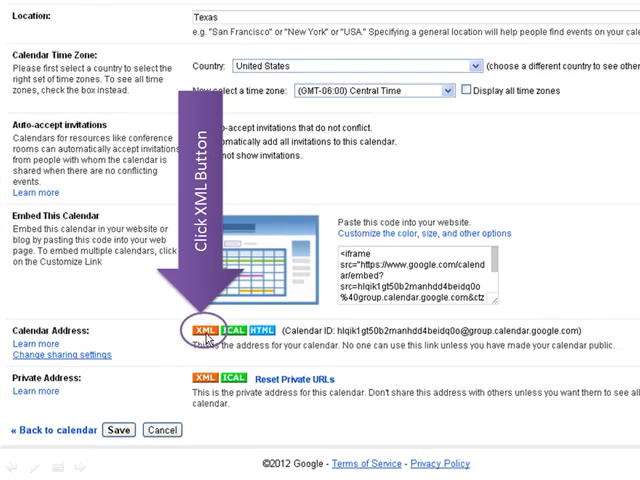
click(196, 331)
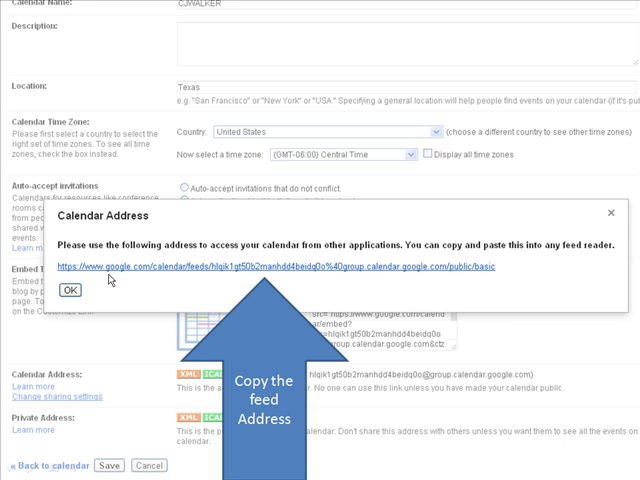
mouse_move(107, 240)
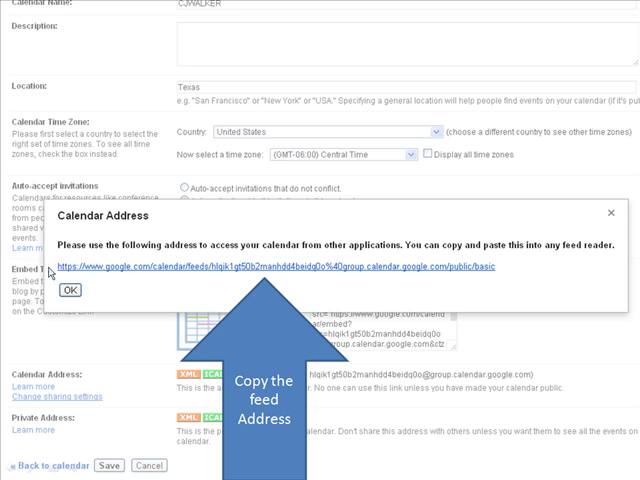
mouse_move(272, 292)
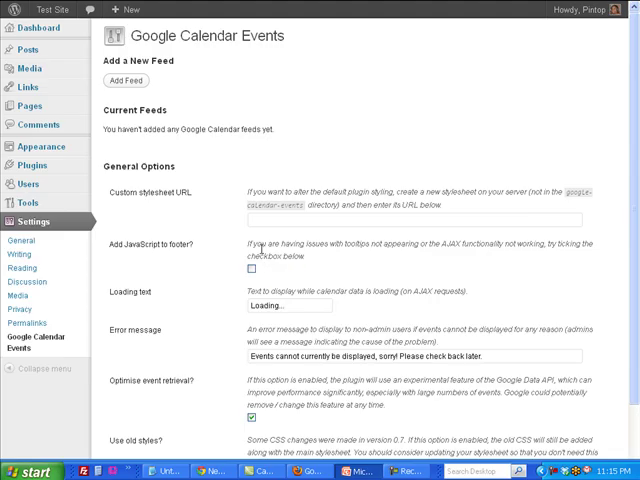
mouse_move(145, 99)
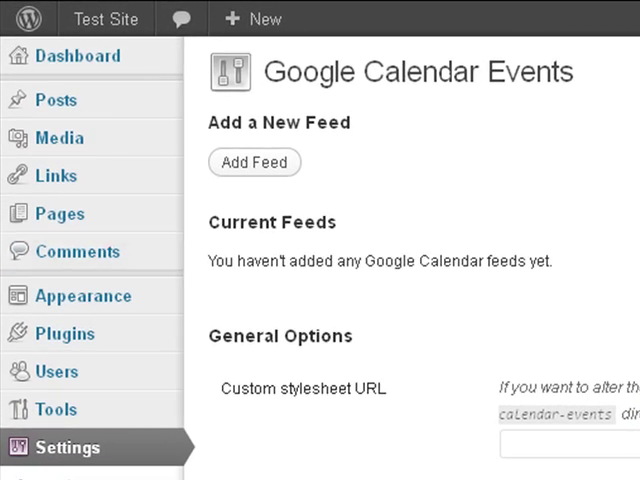
mouse_move(230, 192)
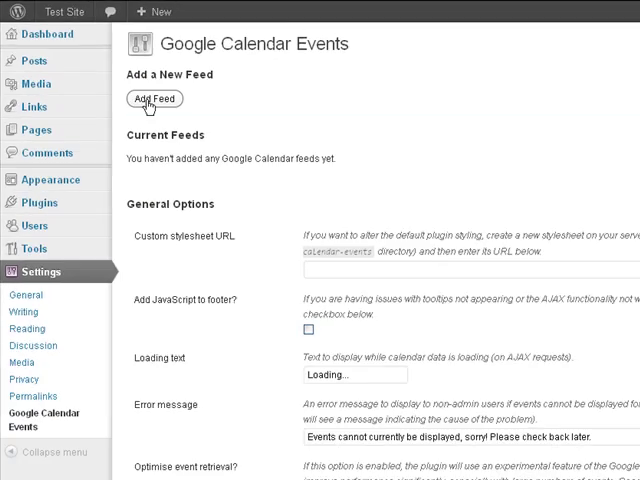
- Start a feed titled 'Upcoming Walker Events' with the pasted Google Calendar feed URL
click(153, 98)
text(Upcoming)
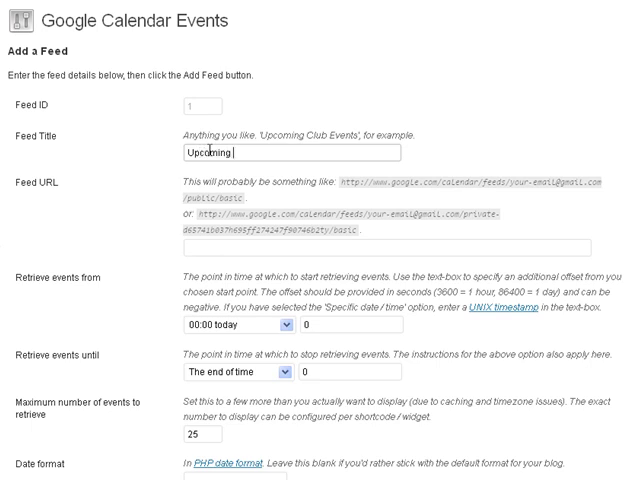
text(Walker)
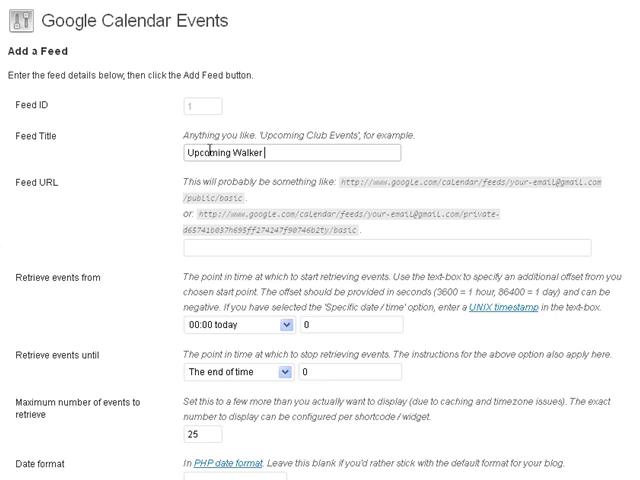
text(Events)
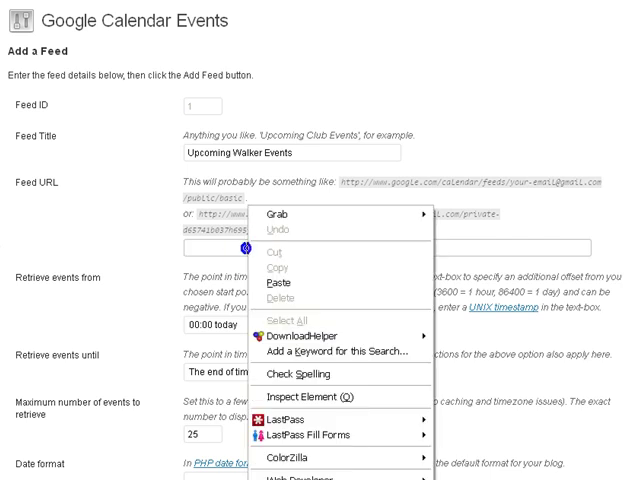
click(283, 290)
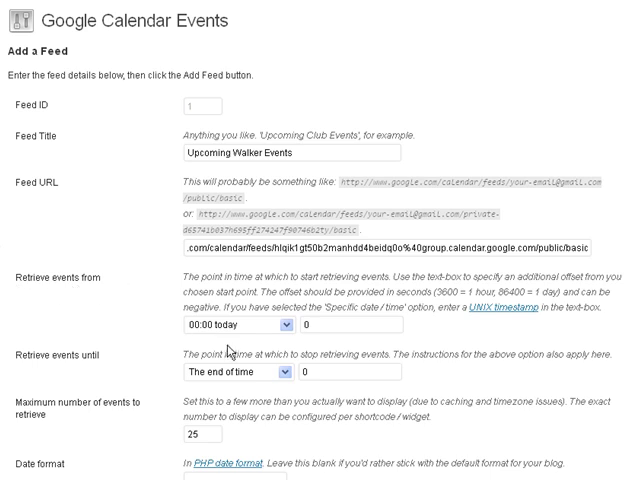
click(288, 328)
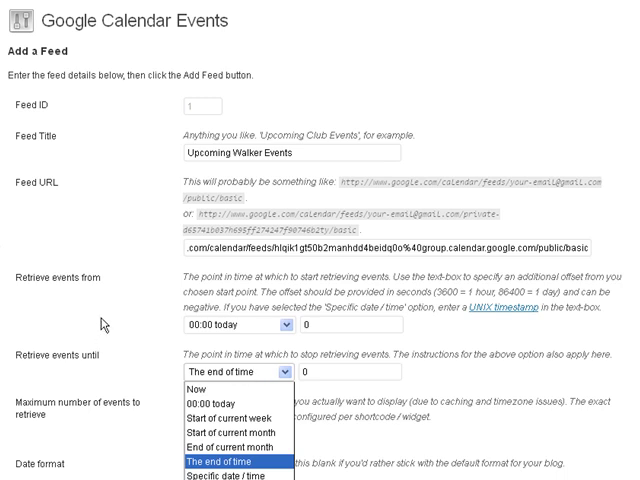
mouse_move(228, 443)
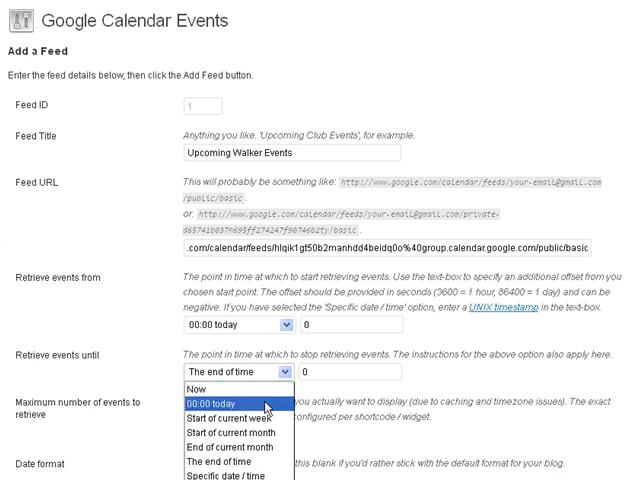
mouse_move(230, 464)
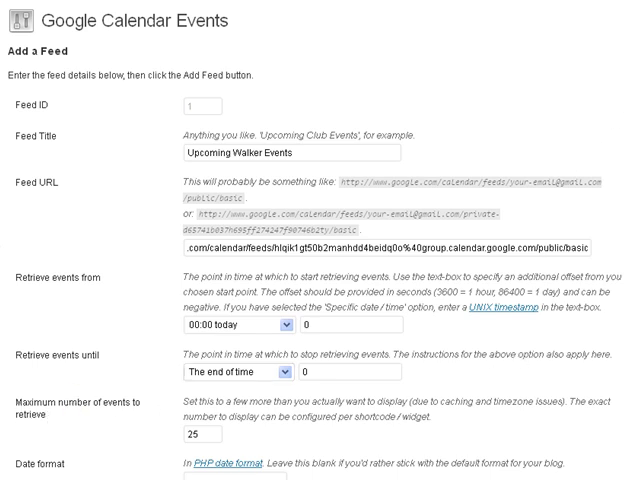
scroll(down, 3)
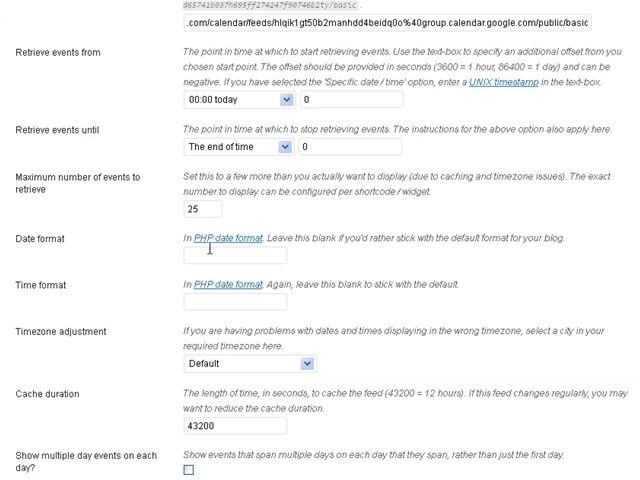
- Leave timezone adjustment at Default and tick 'Show multiple day events on each day'
click(230, 255)
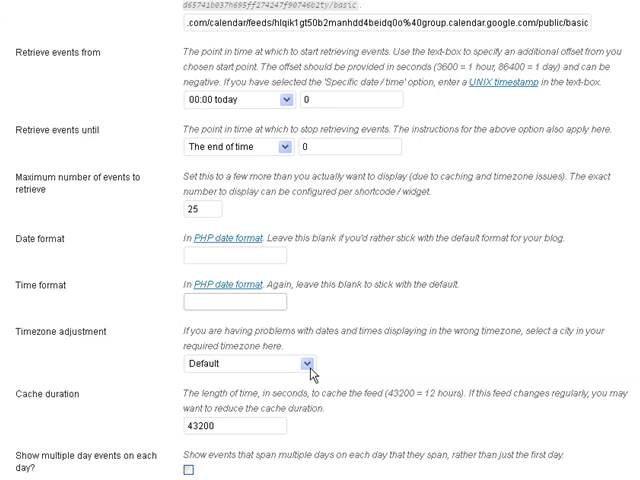
click(300, 363)
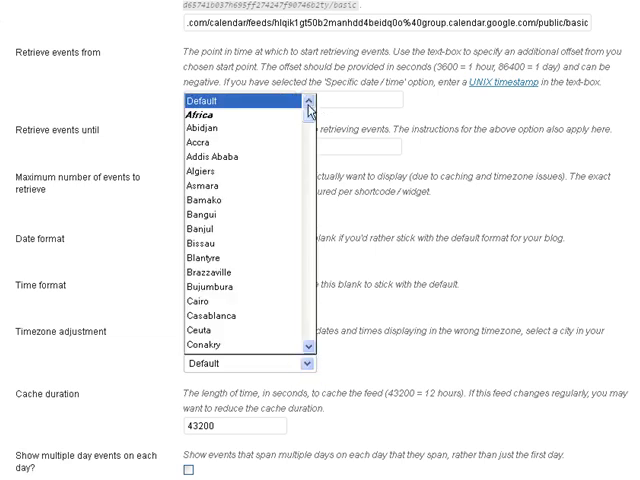
scroll(down, 3)
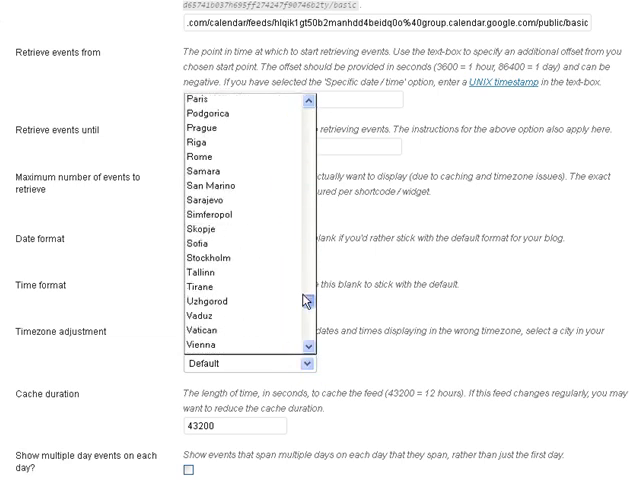
scroll(down, 3)
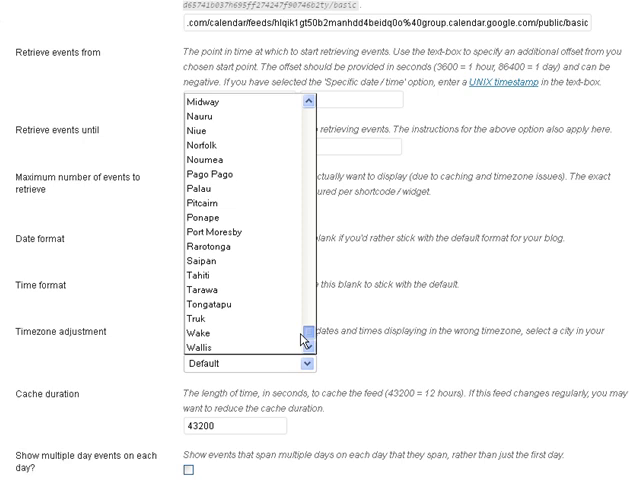
scroll(down, 3)
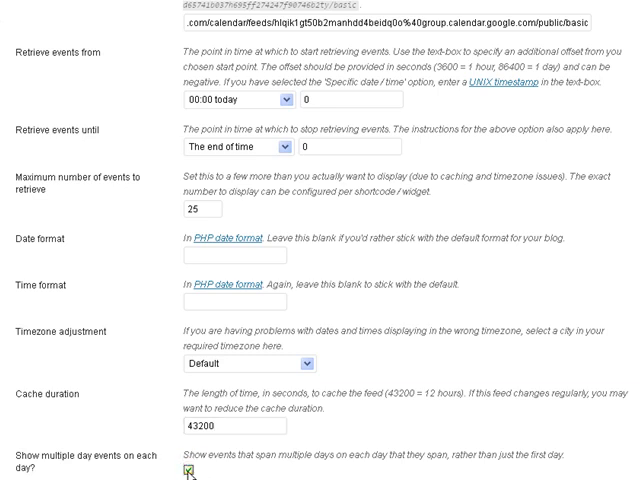
scroll(down, 3)
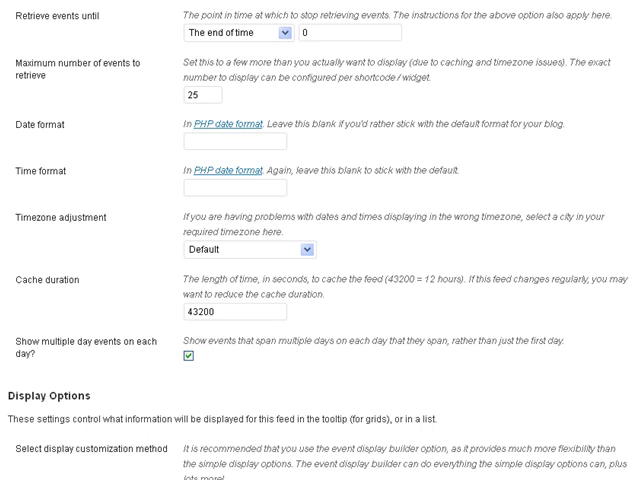
scroll(down, 3)
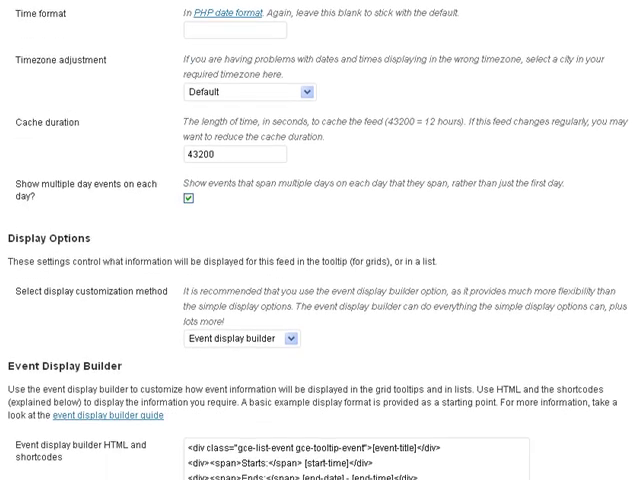
scroll(down, 3)
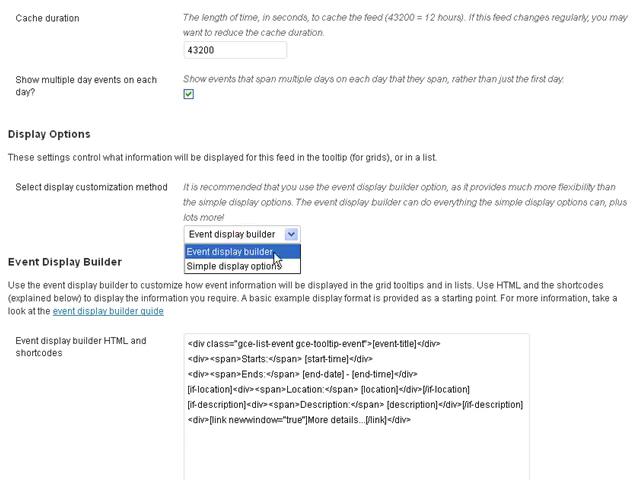
click(234, 247)
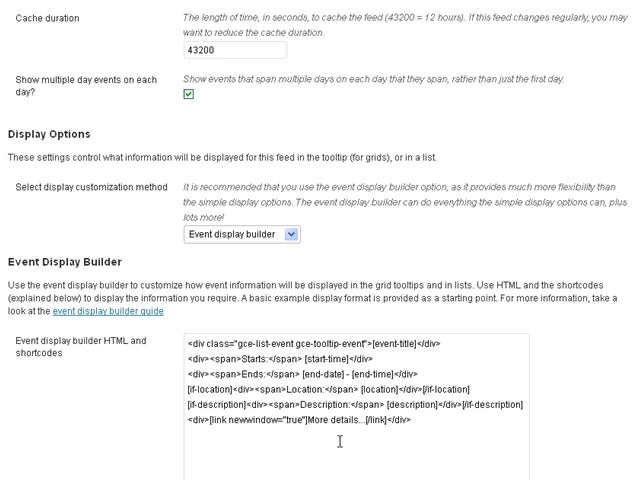
scroll(down, 3)
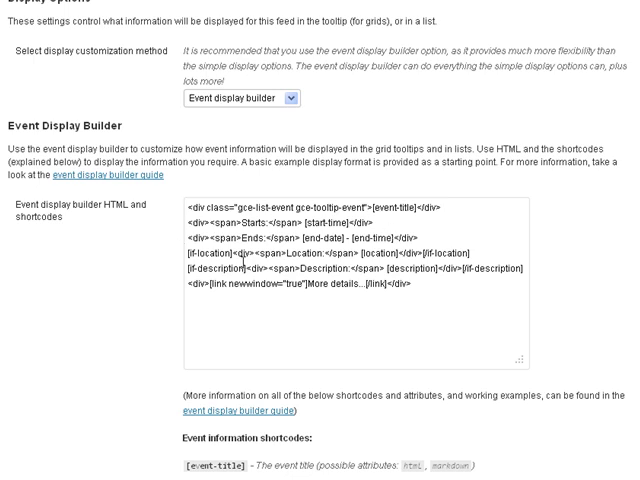
mouse_move(604, 209)
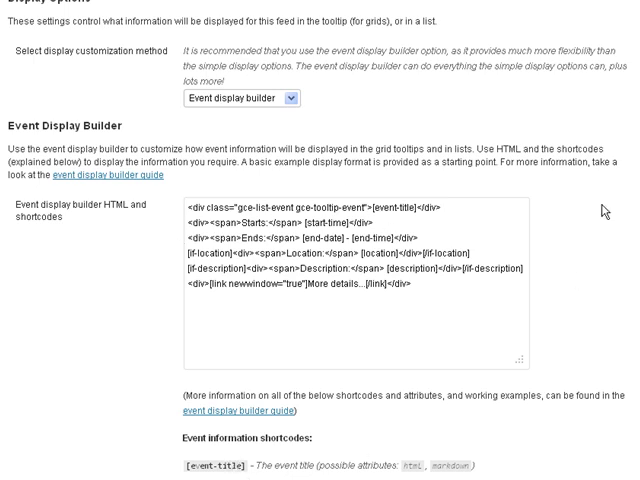
scroll(down, 3)
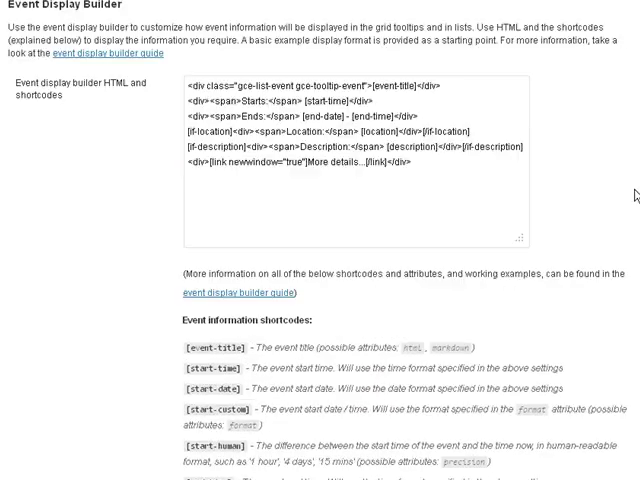
scroll(up, 3)
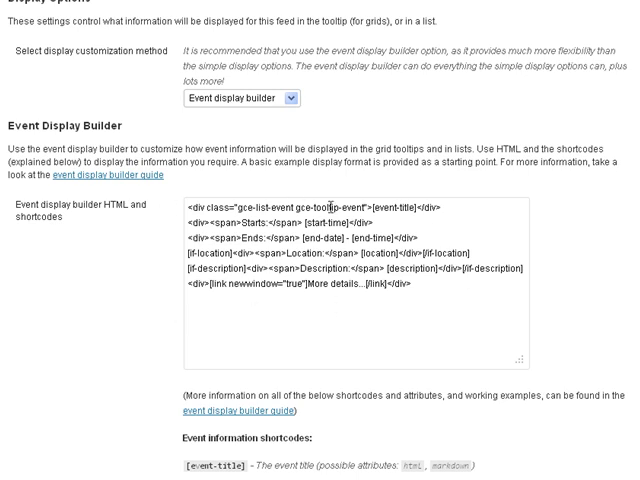
mouse_move(323, 138)
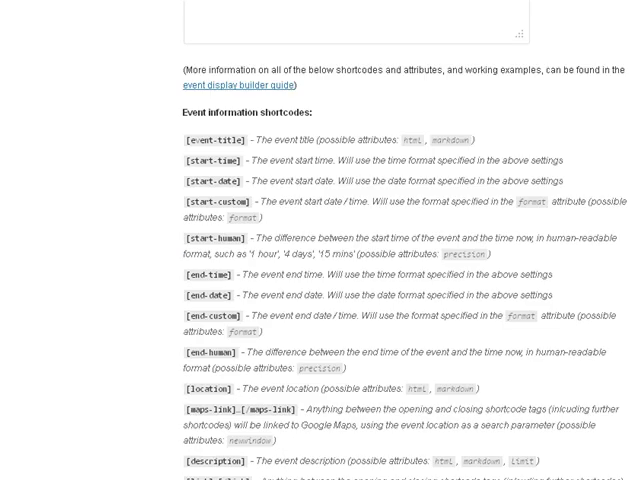
scroll(down, 3)
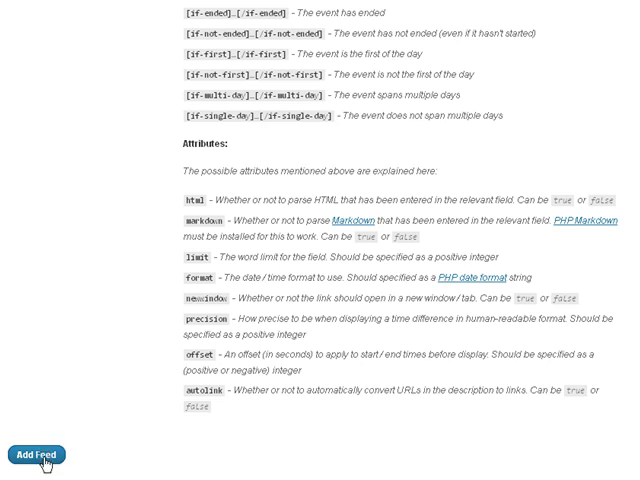
- Add feed 1 'Upcoming Walker Events' and review the General Options stylesheet, loading and error fields
click(35, 455)
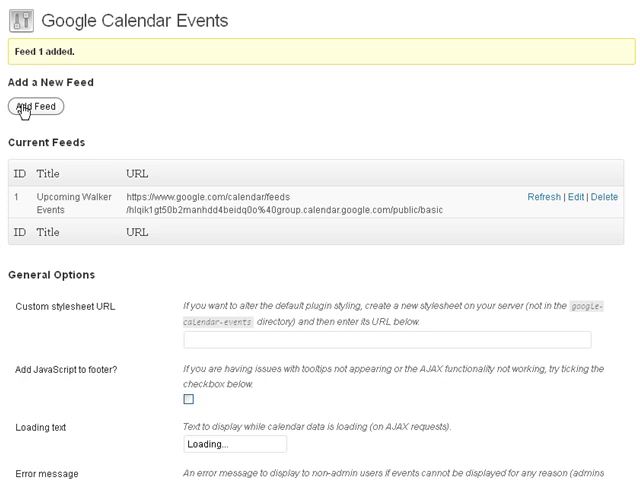
mouse_move(50, 128)
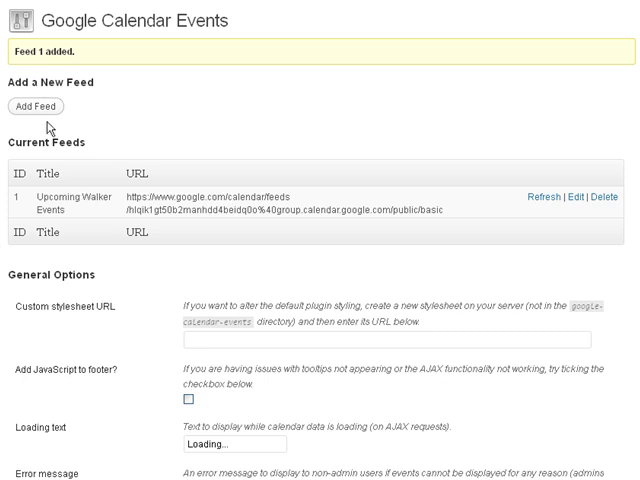
scroll(down, 3)
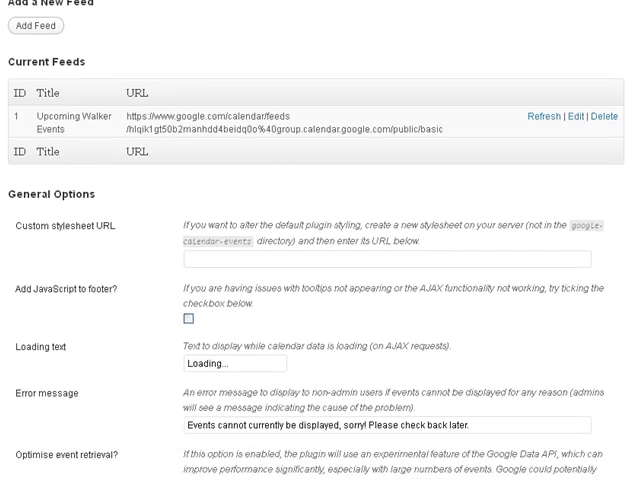
scroll(down, 3)
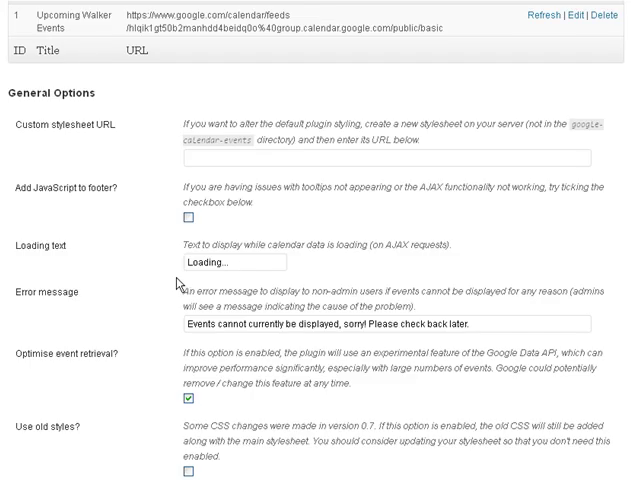
click(197, 158)
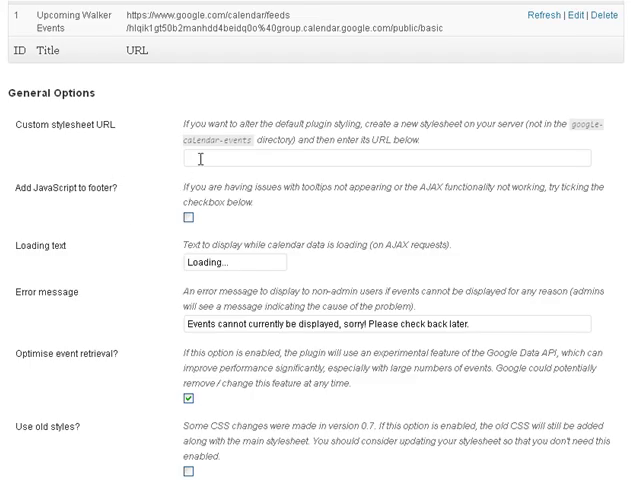
click(388, 158)
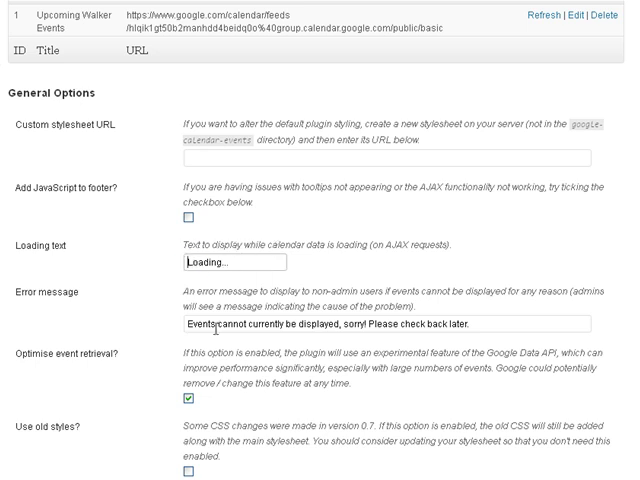
triple_click(385, 324)
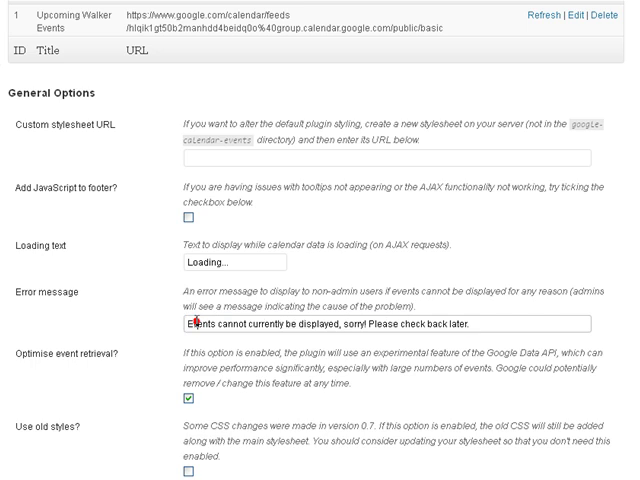
mouse_move(60, 373)
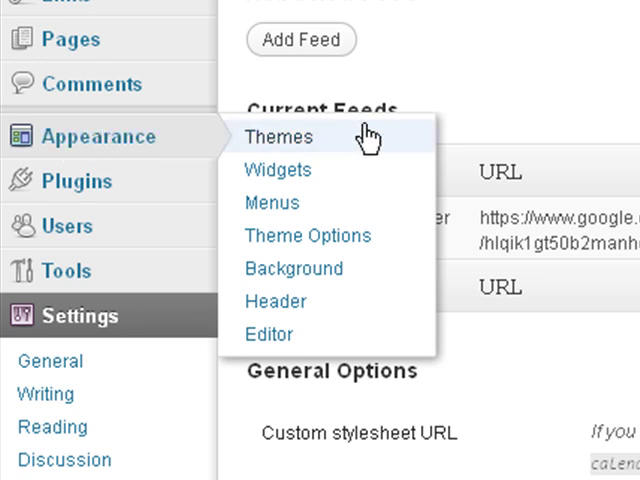
mouse_move(279, 169)
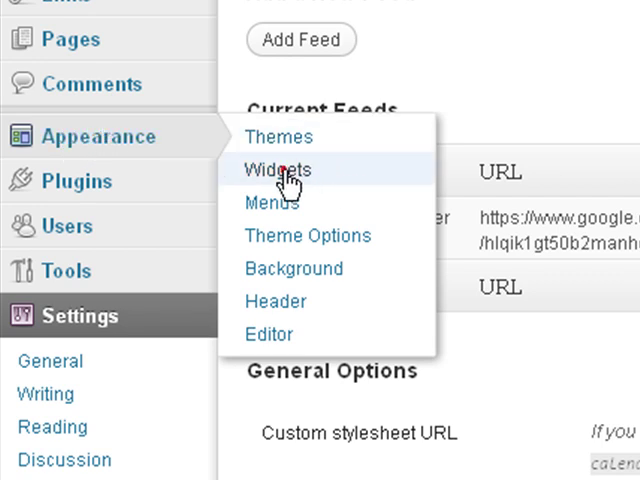
- Delete the Recent Comments widget from the Main Sidebar on the Widgets screen
click(277, 169)
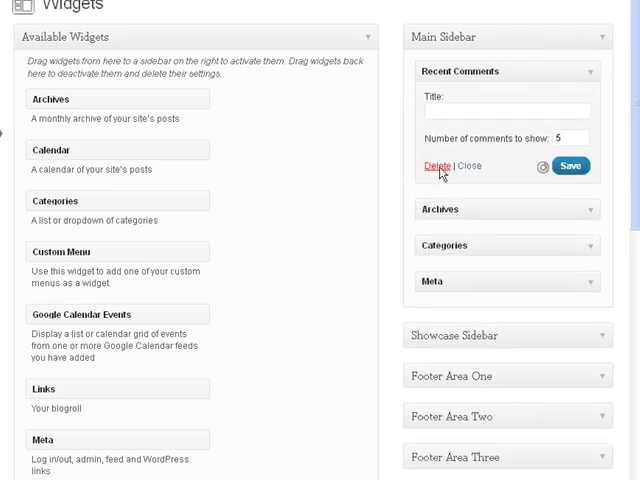
click(431, 166)
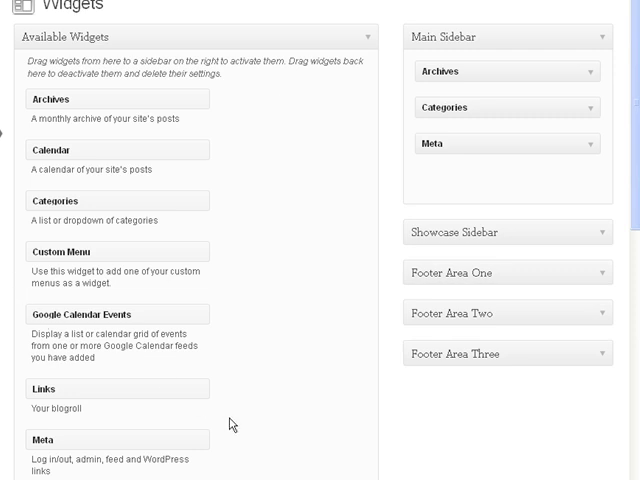
mouse_move(59, 340)
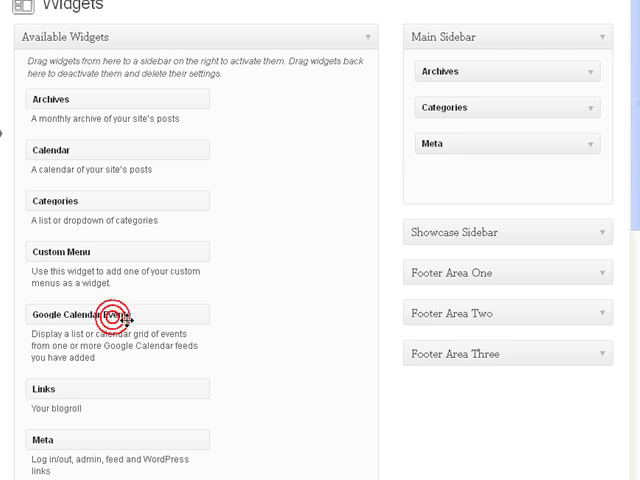
- Drop a Google Calendar Events widget into Main Sidebar and title it 'Upcoming Events'
drag(115, 313, 418, 206)
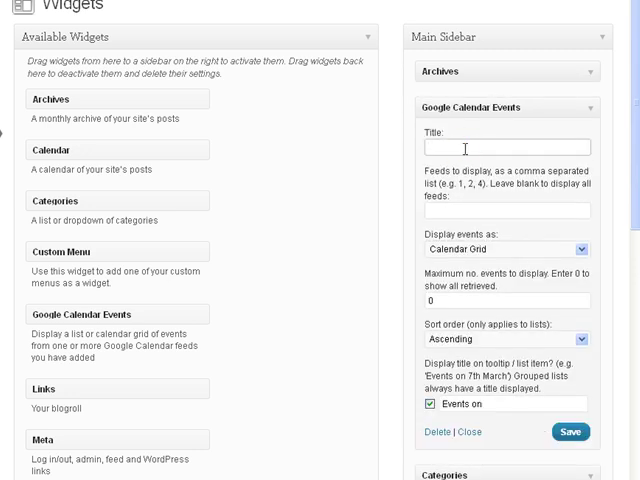
scroll(down, 3)
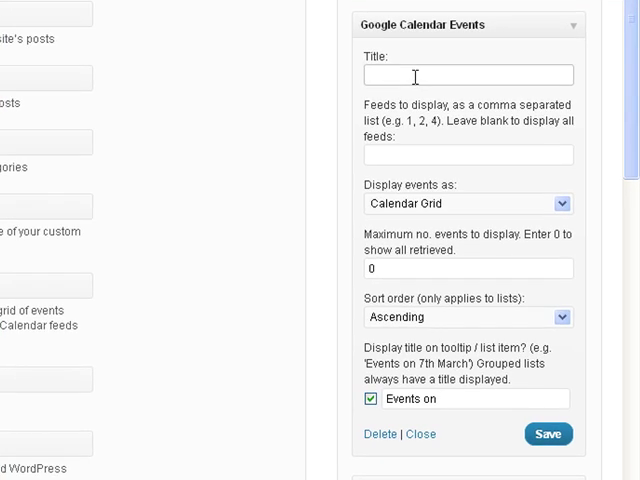
click(468, 75)
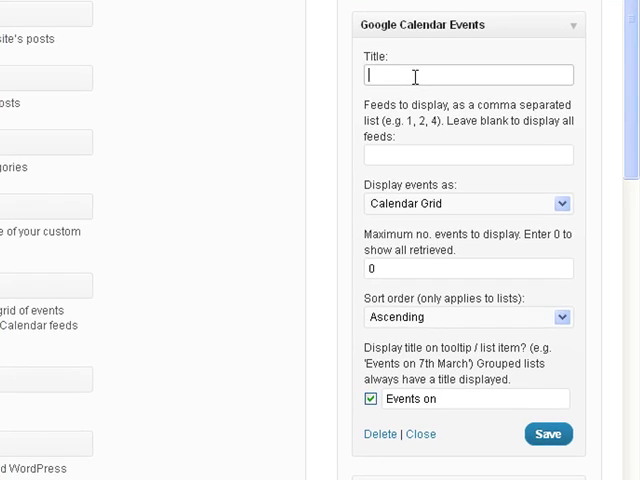
text(Upcoming Events)
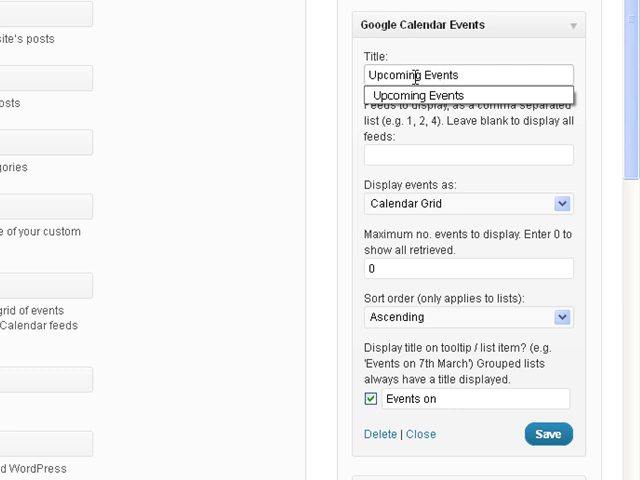
click(466, 155)
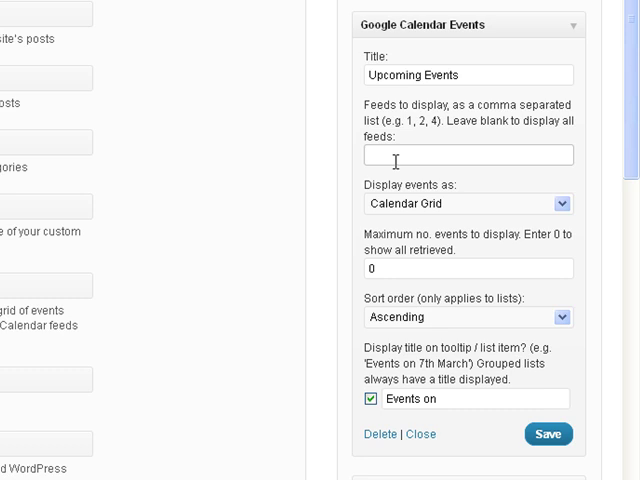
click(466, 155)
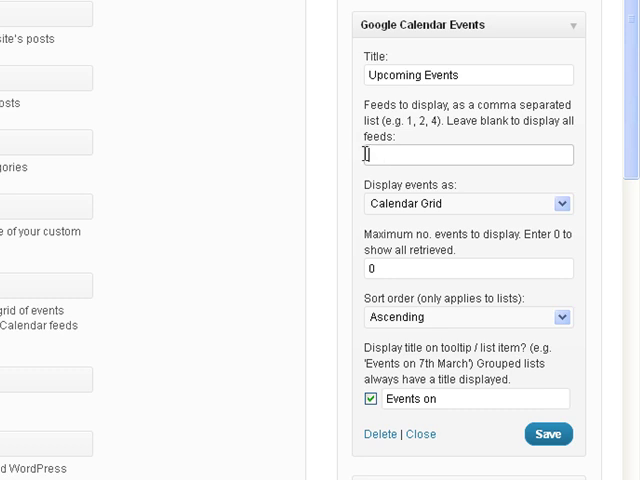
mouse_move(406, 148)
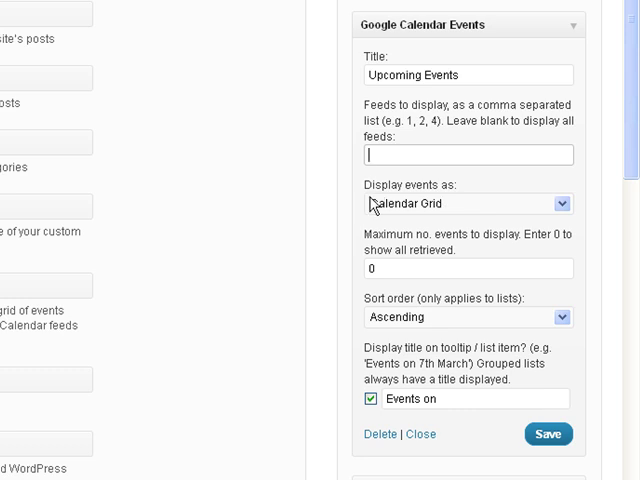
click(467, 203)
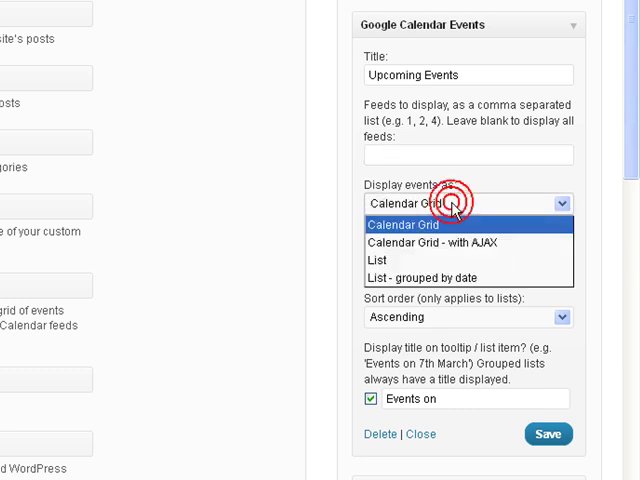
mouse_move(450, 242)
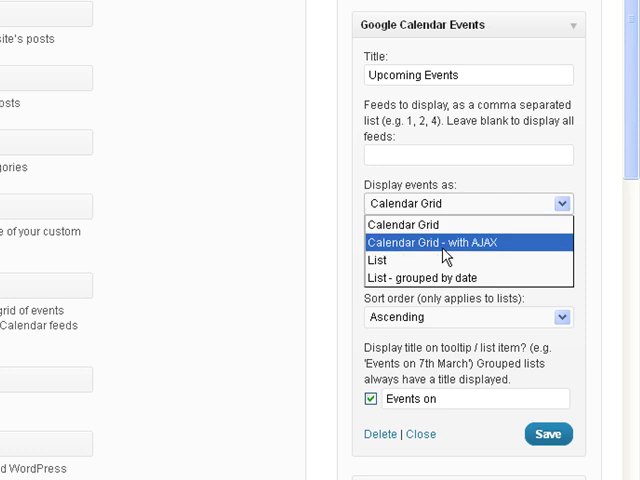
mouse_move(430, 277)
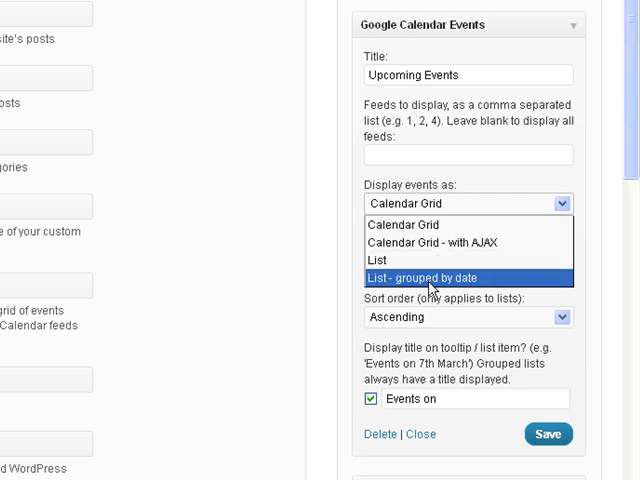
mouse_move(430, 224)
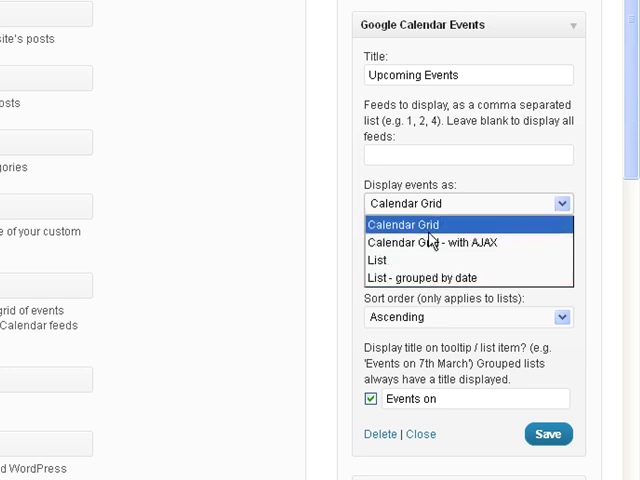
click(420, 224)
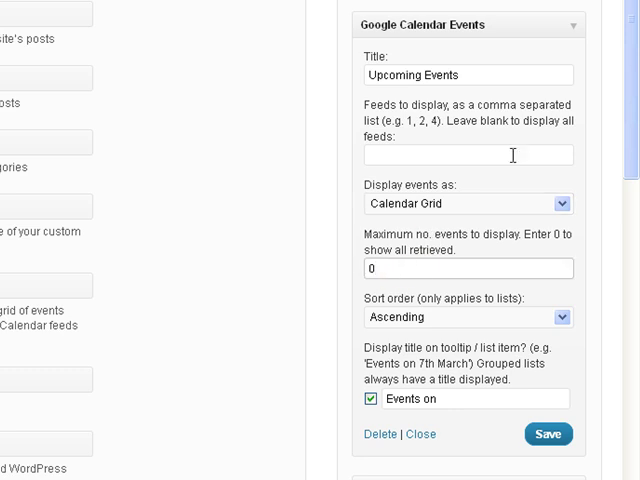
scroll(down, 3)
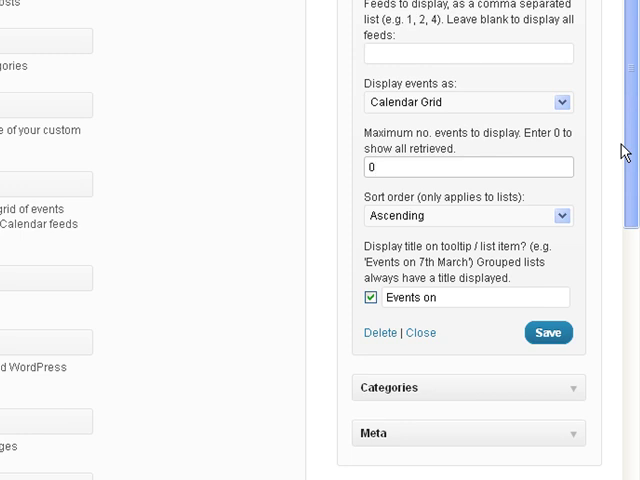
click(467, 167)
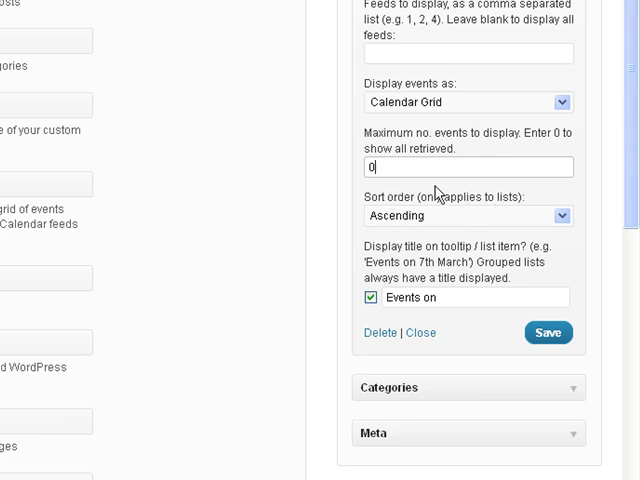
mouse_move(415, 280)
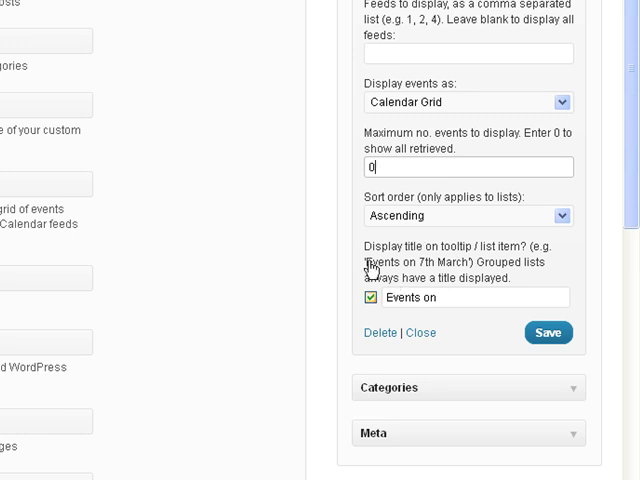
mouse_move(435, 265)
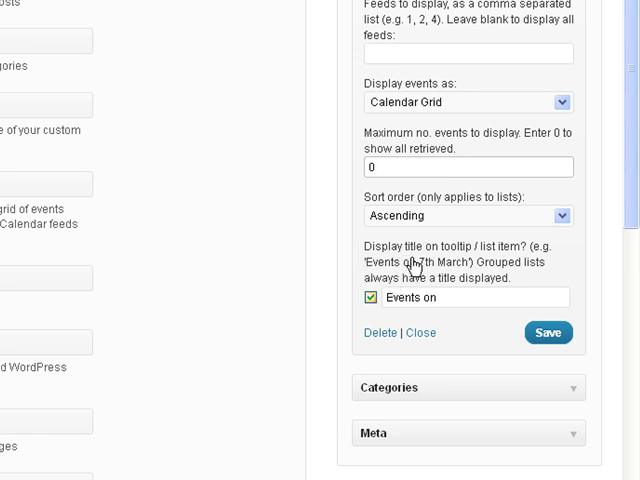
mouse_move(445, 258)
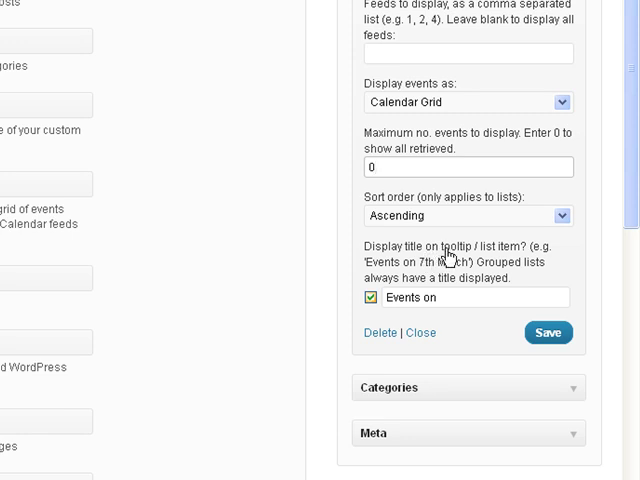
mouse_move(520, 262)
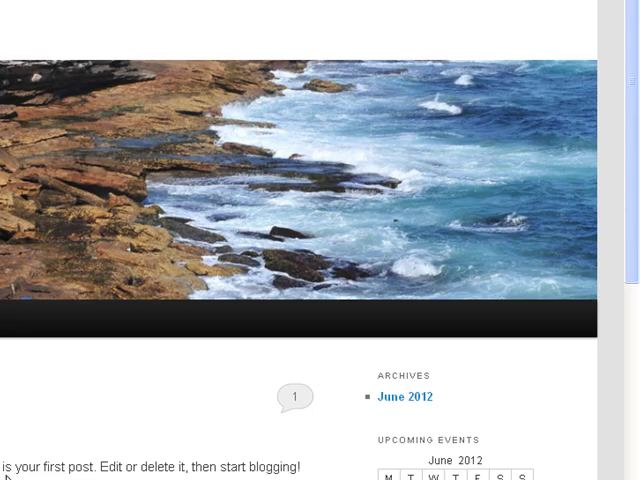
- Scroll the live front page down to the June 2012 Upcoming Events calendar grid below Archives
scroll(down, 3)
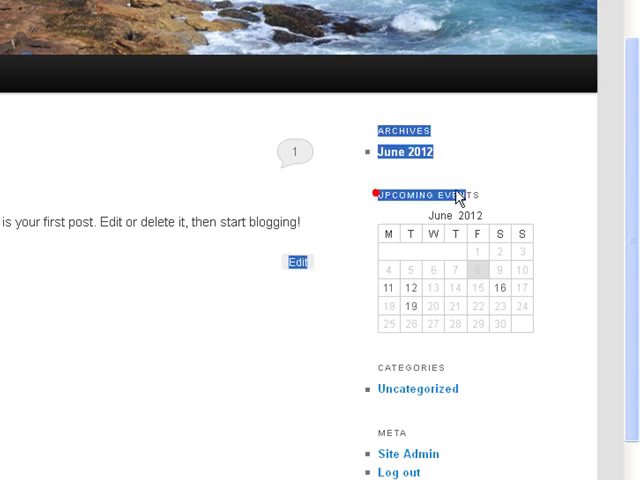
scroll(down, 3)
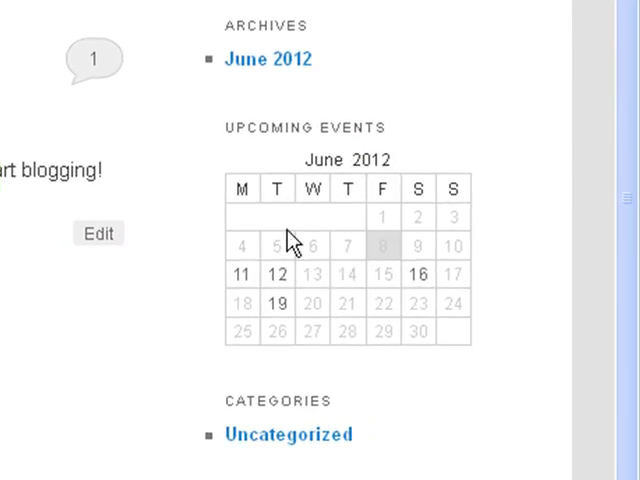
mouse_move(310, 175)
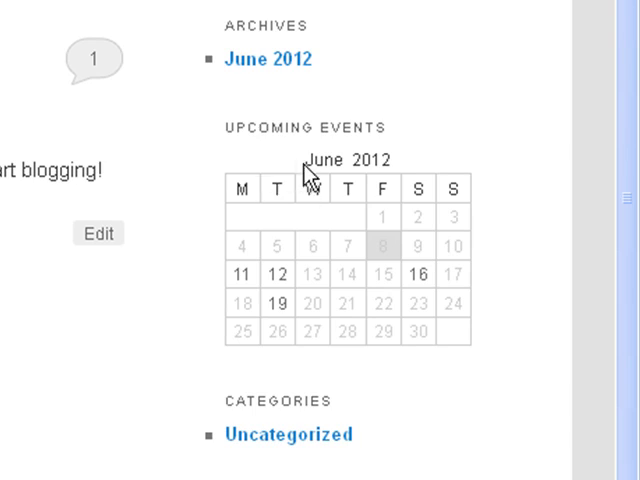
mouse_move(430, 175)
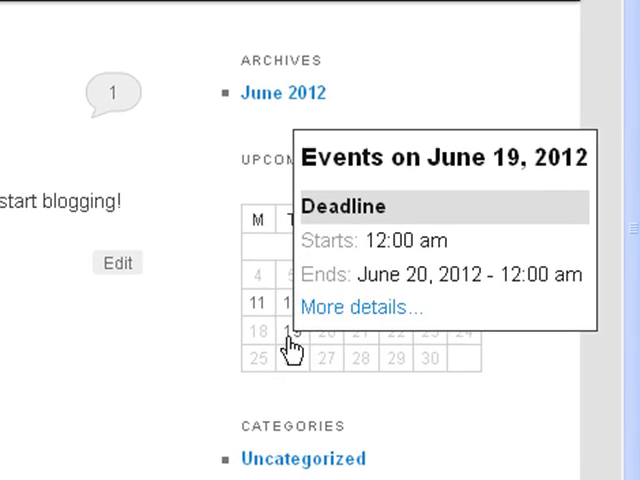
mouse_move(345, 165)
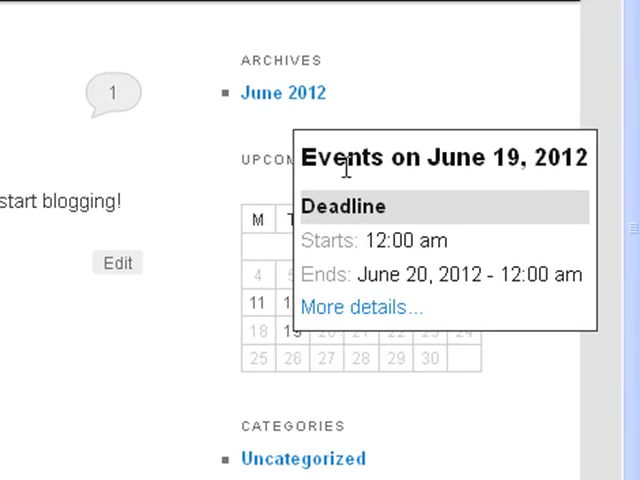
mouse_move(344, 230)
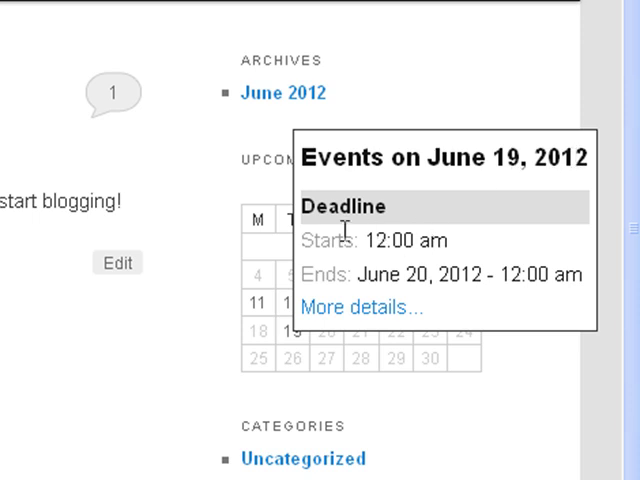
mouse_move(407, 237)
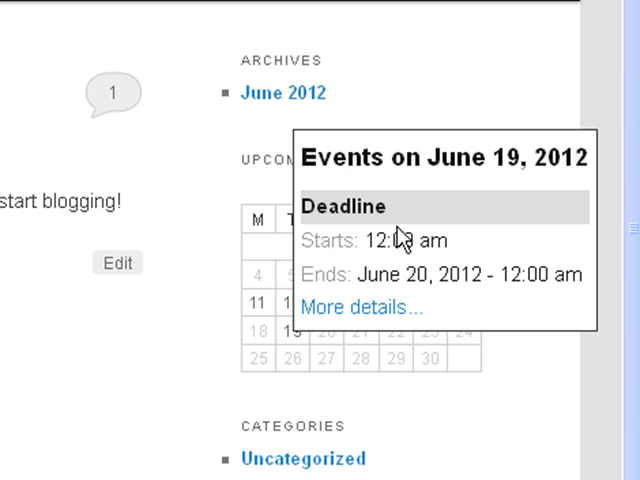
mouse_move(410, 275)
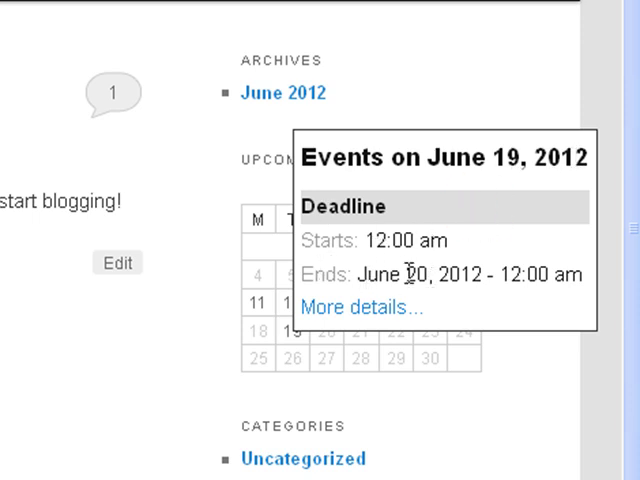
mouse_move(559, 265)
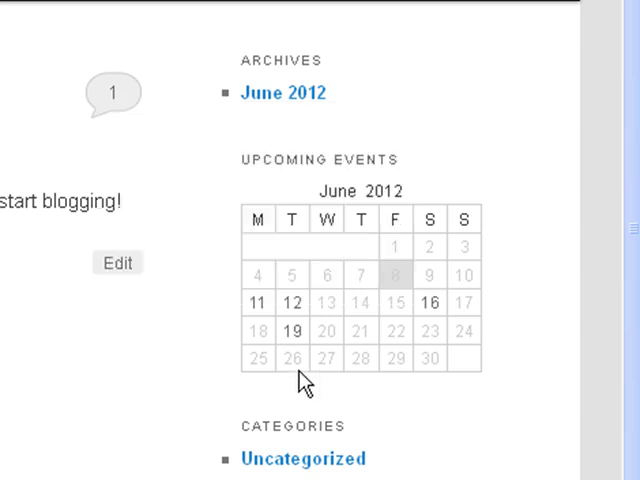
mouse_move(475, 330)
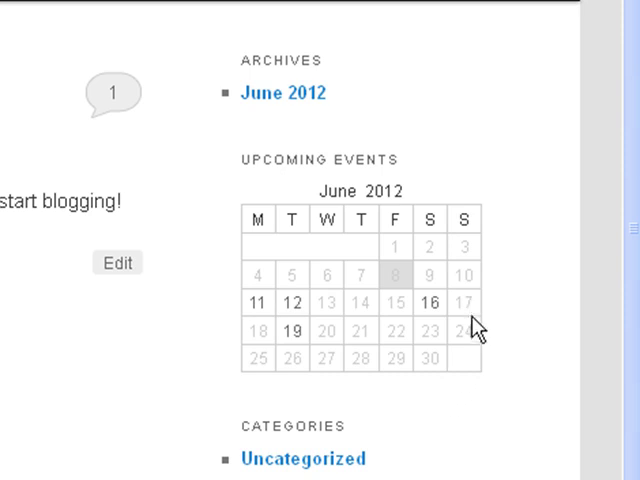
mouse_move(252, 232)
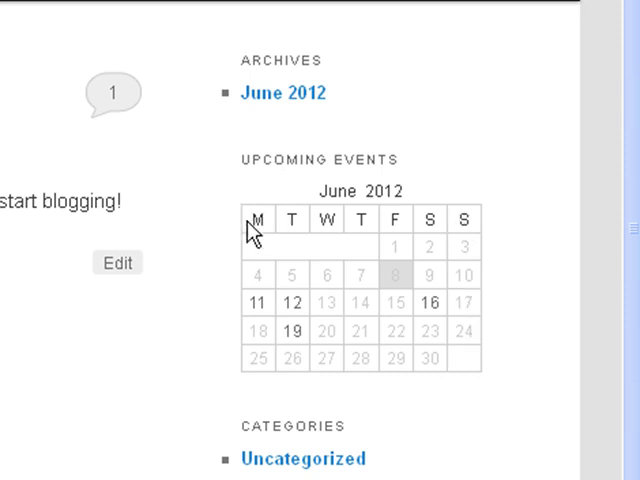
mouse_move(453, 285)
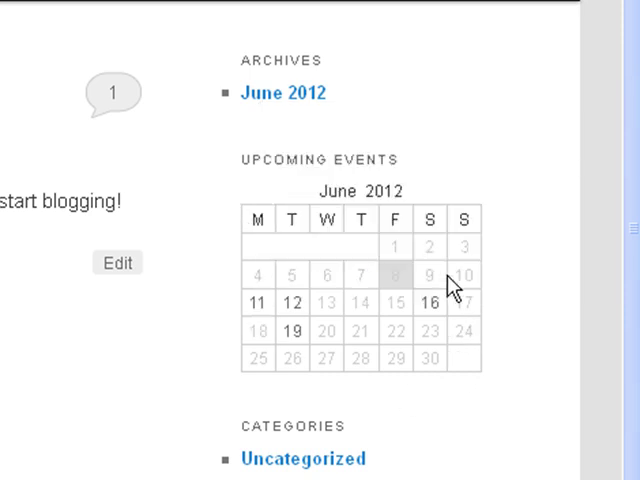
mouse_move(255, 335)
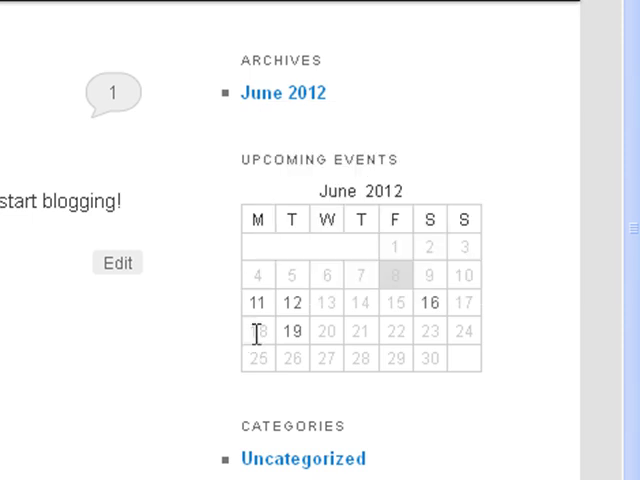
mouse_move(257, 330)
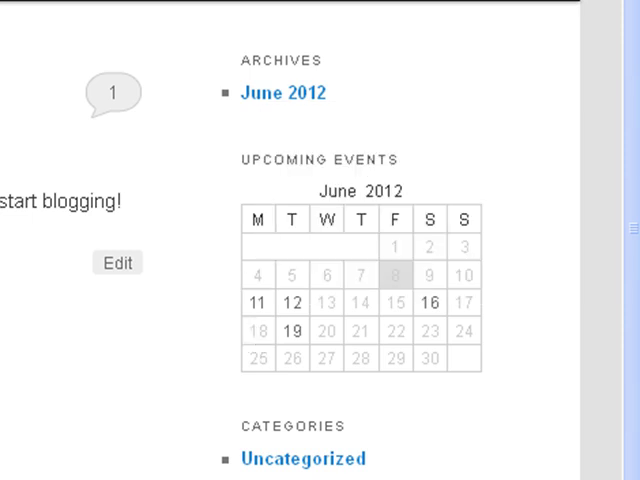
mouse_move(505, 228)
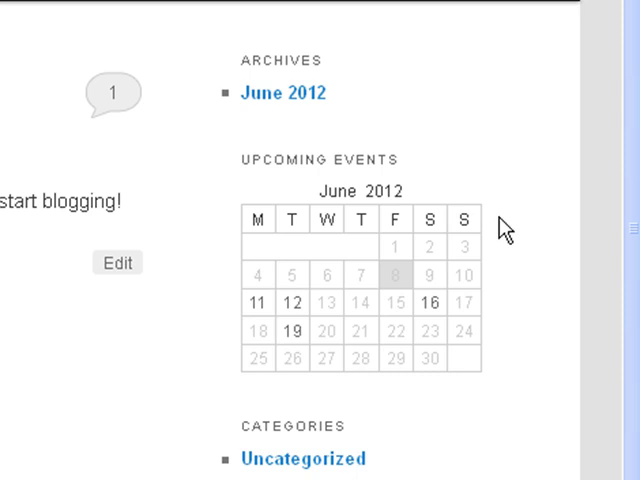
mouse_move(256, 272)
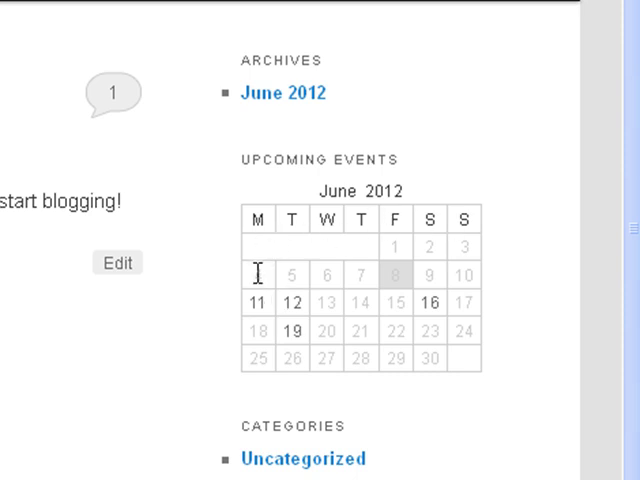
mouse_move(320, 293)
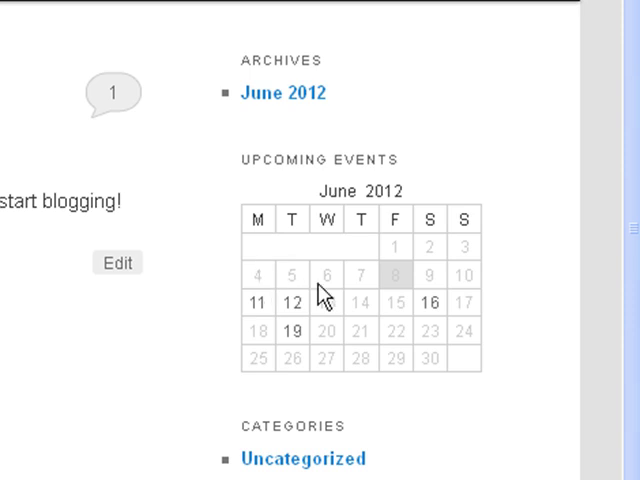
mouse_move(432, 355)
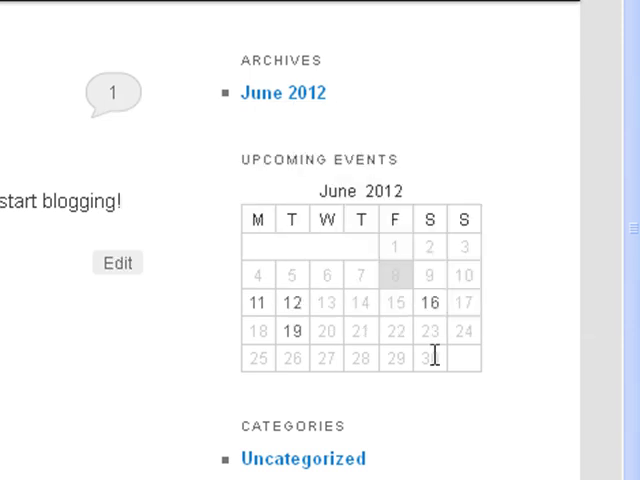
mouse_move(355, 312)
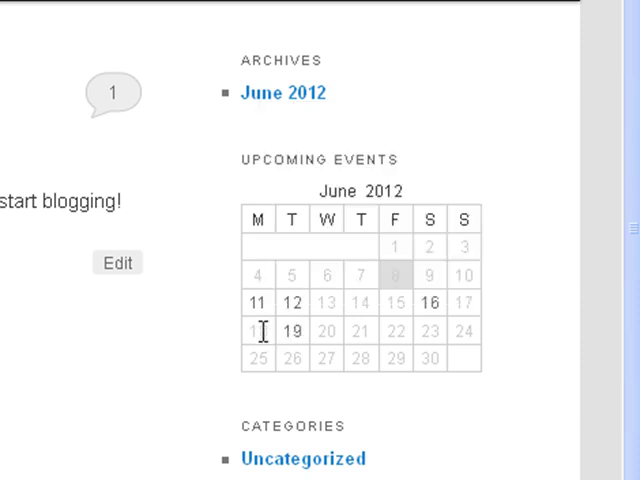
mouse_move(325, 355)
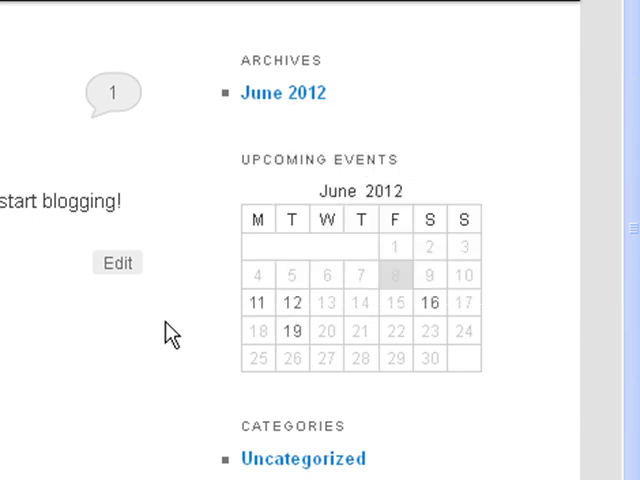
mouse_move(84, 393)
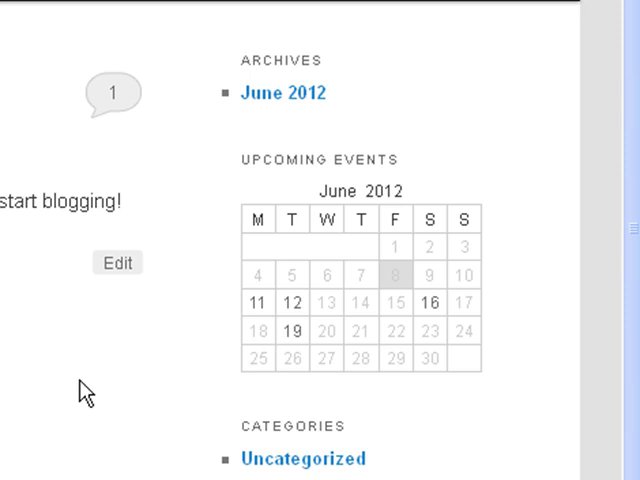
scroll(down, 3)
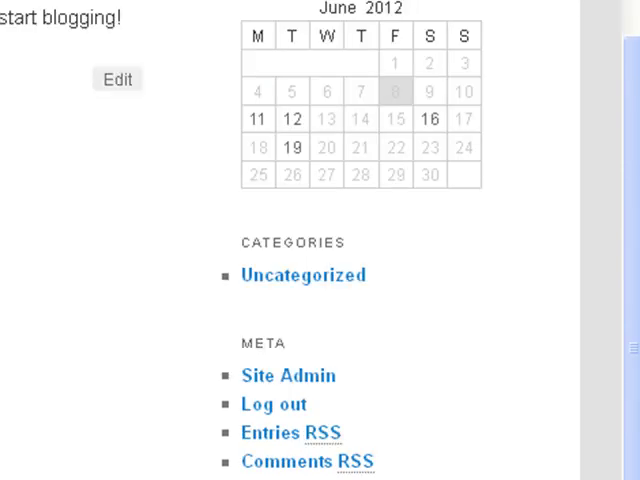